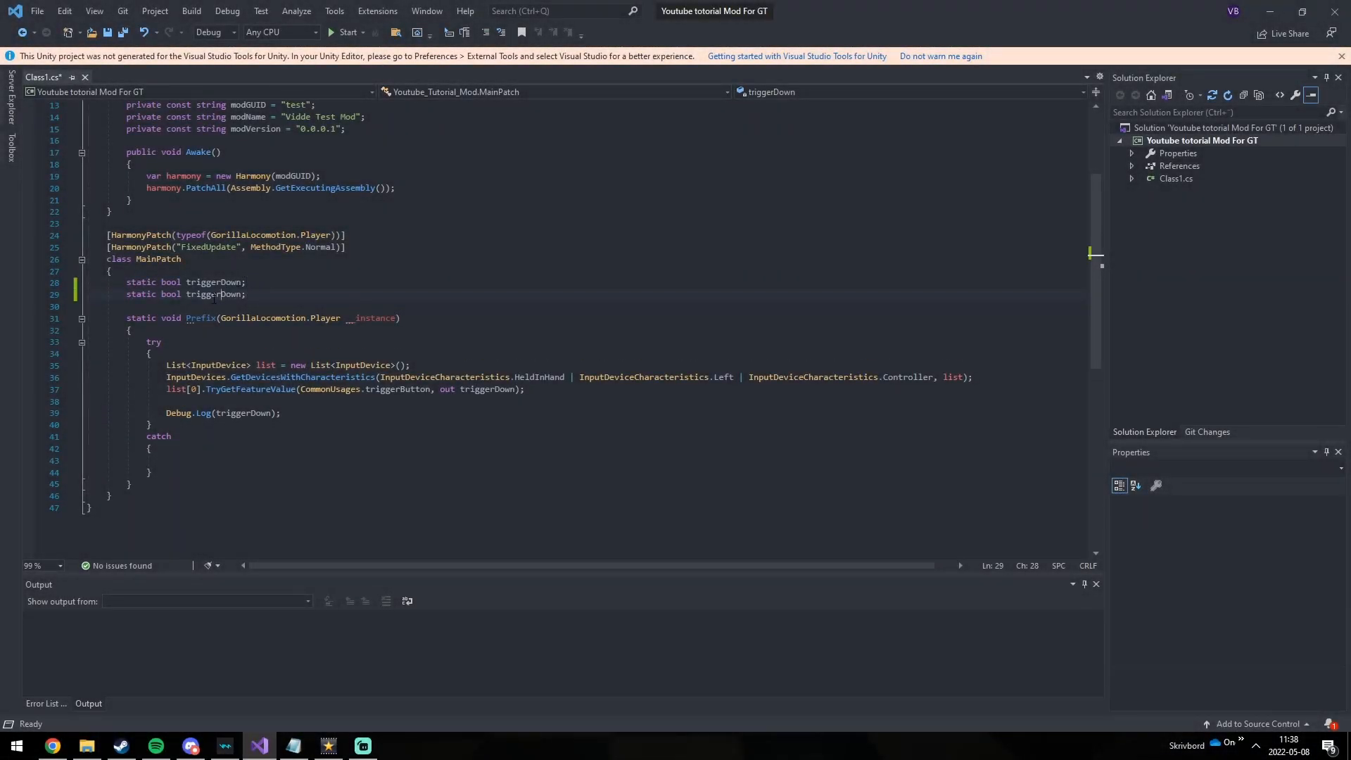
Step: Rename the duplicate flag to gripDown and read CommonUsages.gripButton into it below the trigger
key(BackSpace)
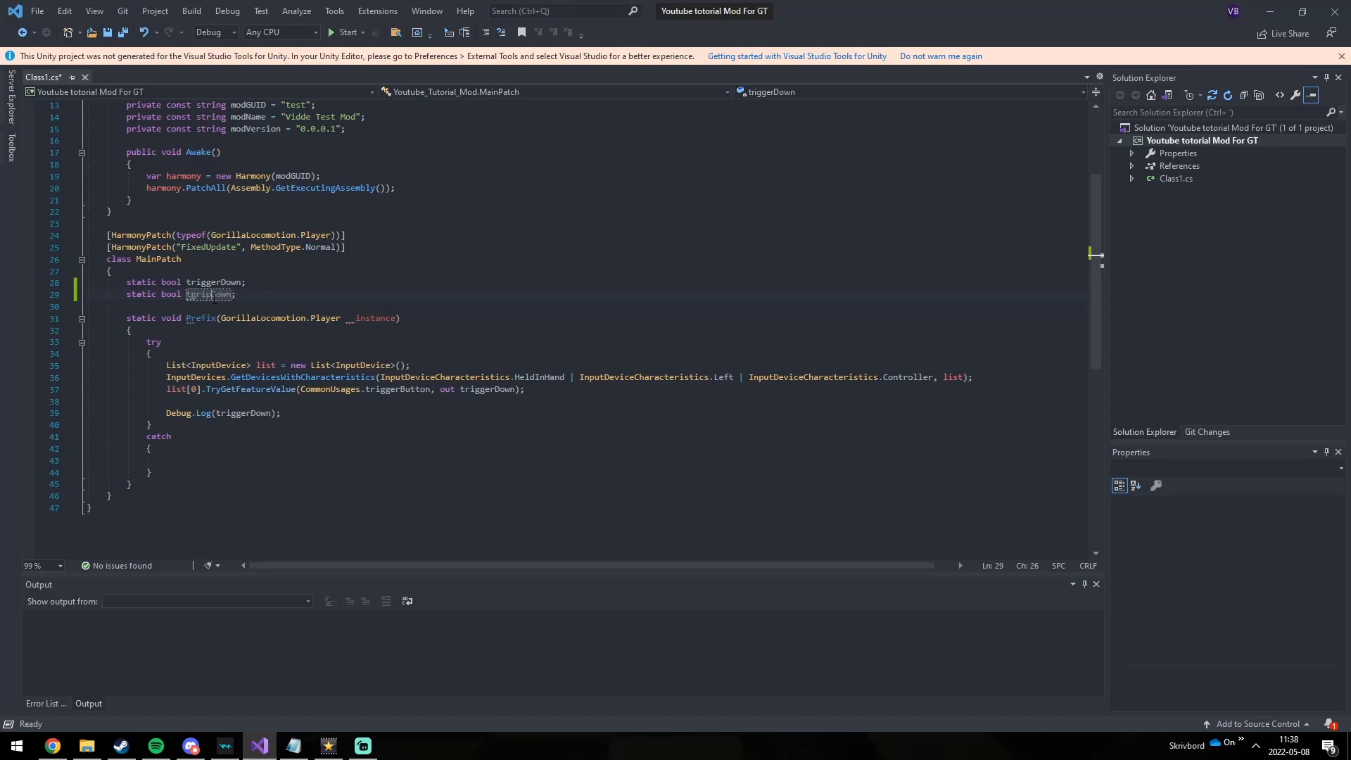
text(gripDown)
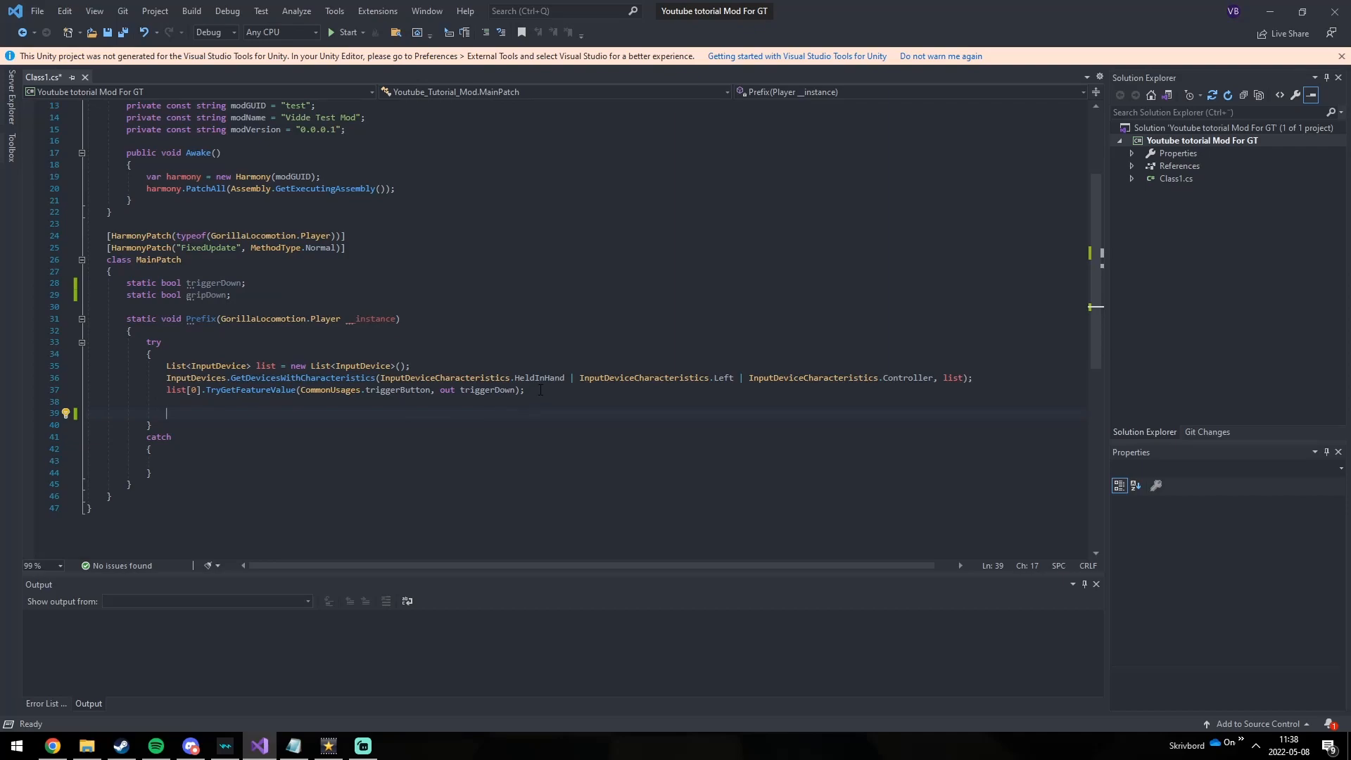
text(list[0].TryGetFeatureValue(CommonUsages.triggerButton, out triggerDown);)
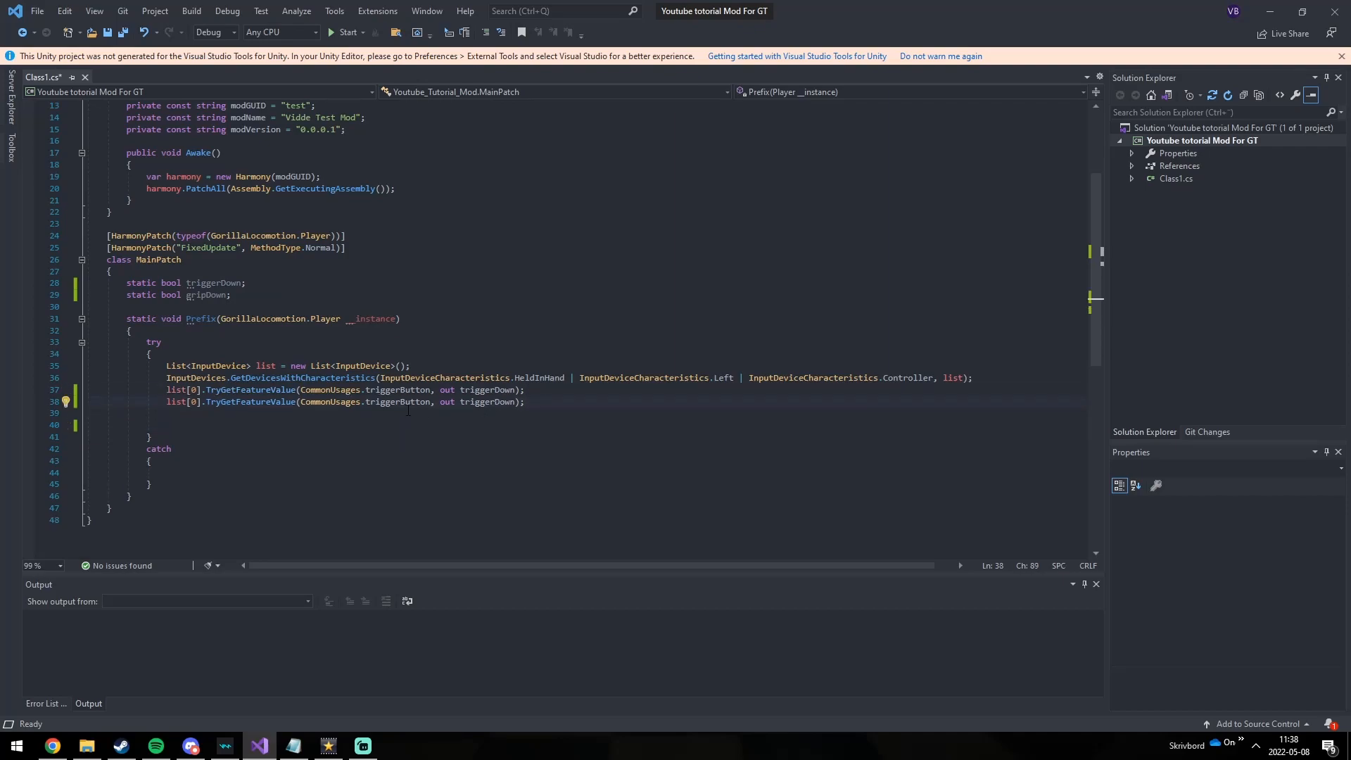
text(grip)
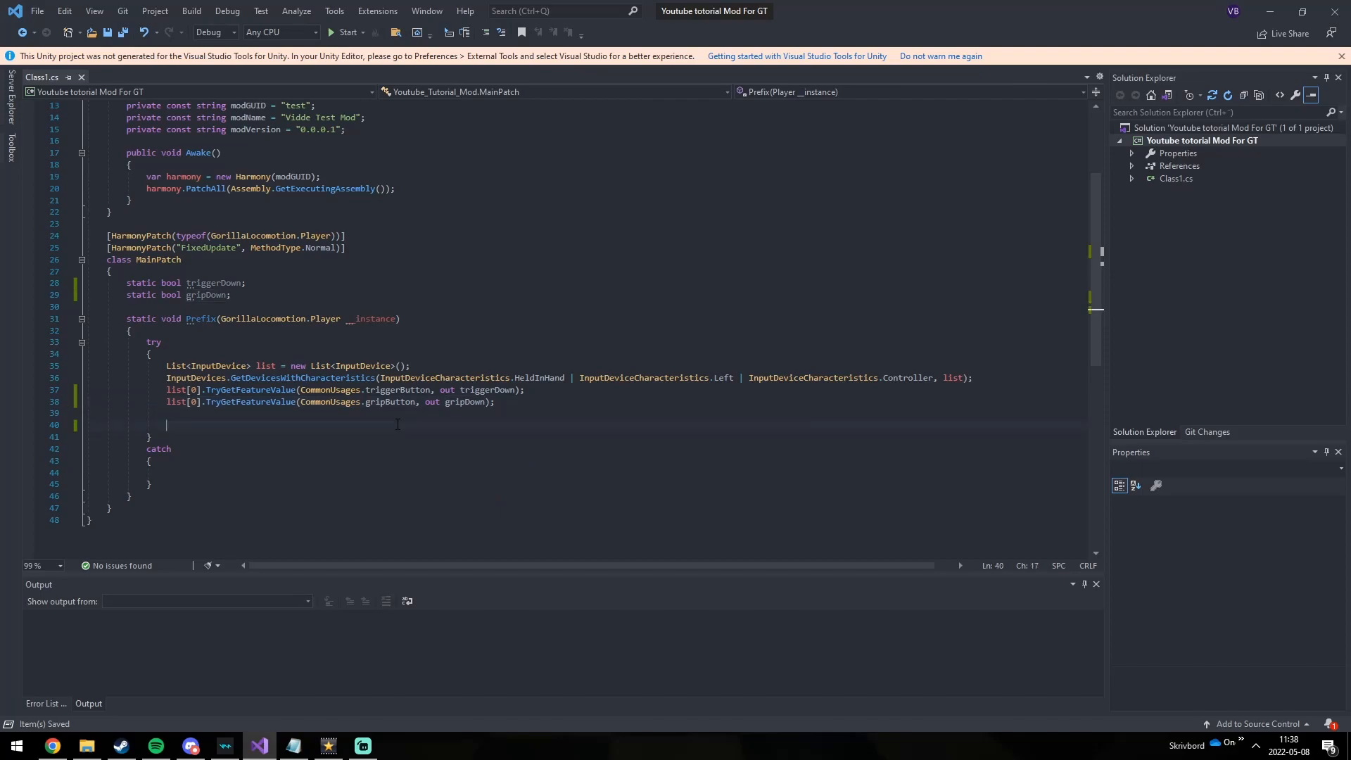
Step: Add if (gripDown && triggerDown) calling DrawMenu(__instance), plus an else with a remove-menu comment
text(if ()
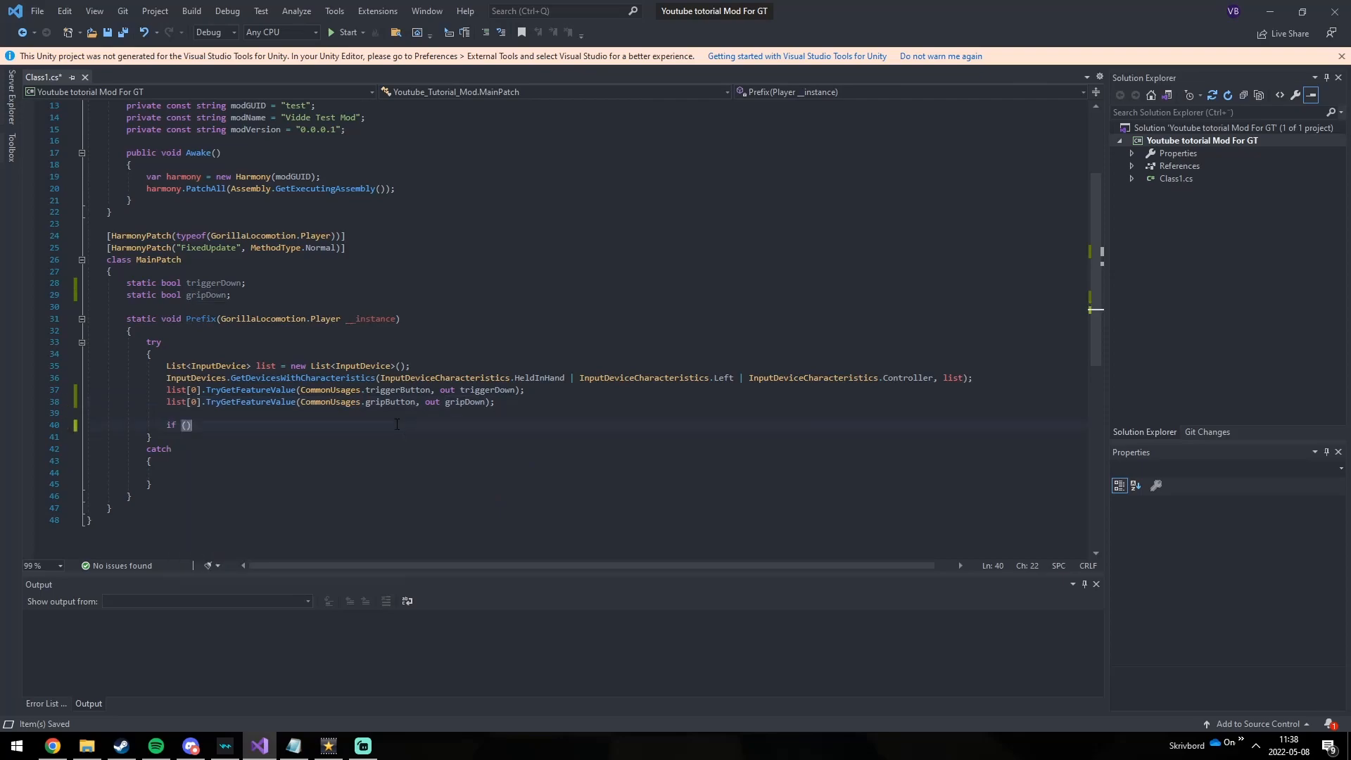
text(gripDown && triggerDown)
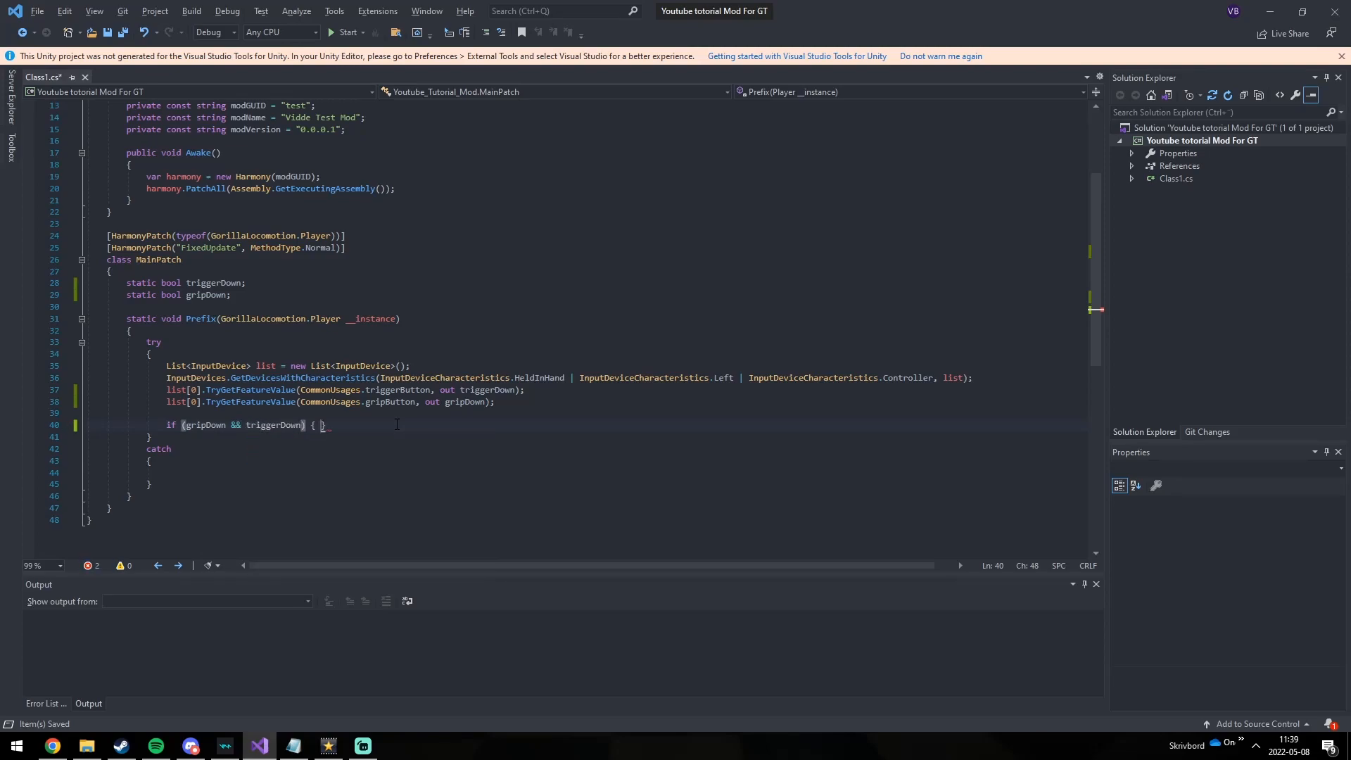
text(// Draw menu log)
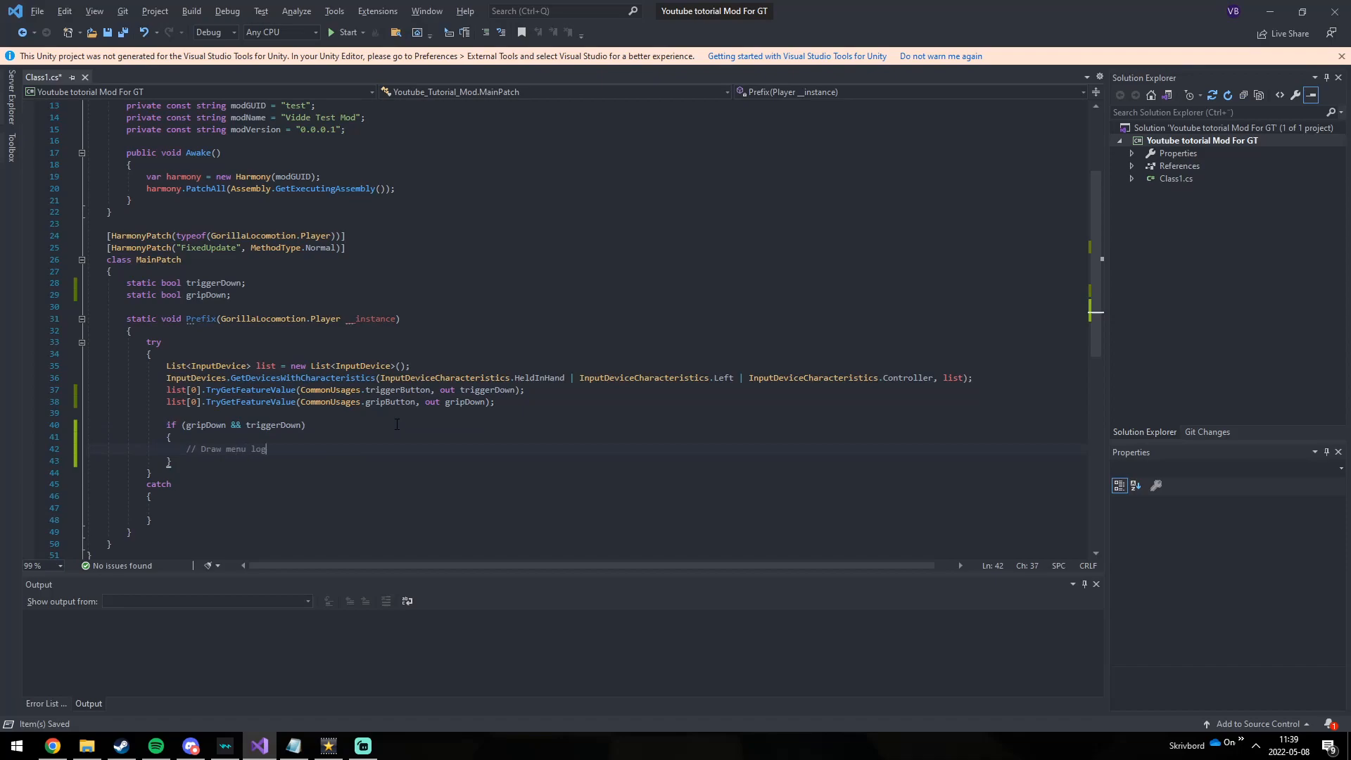
text(else { })
text(// Else remove the menu)
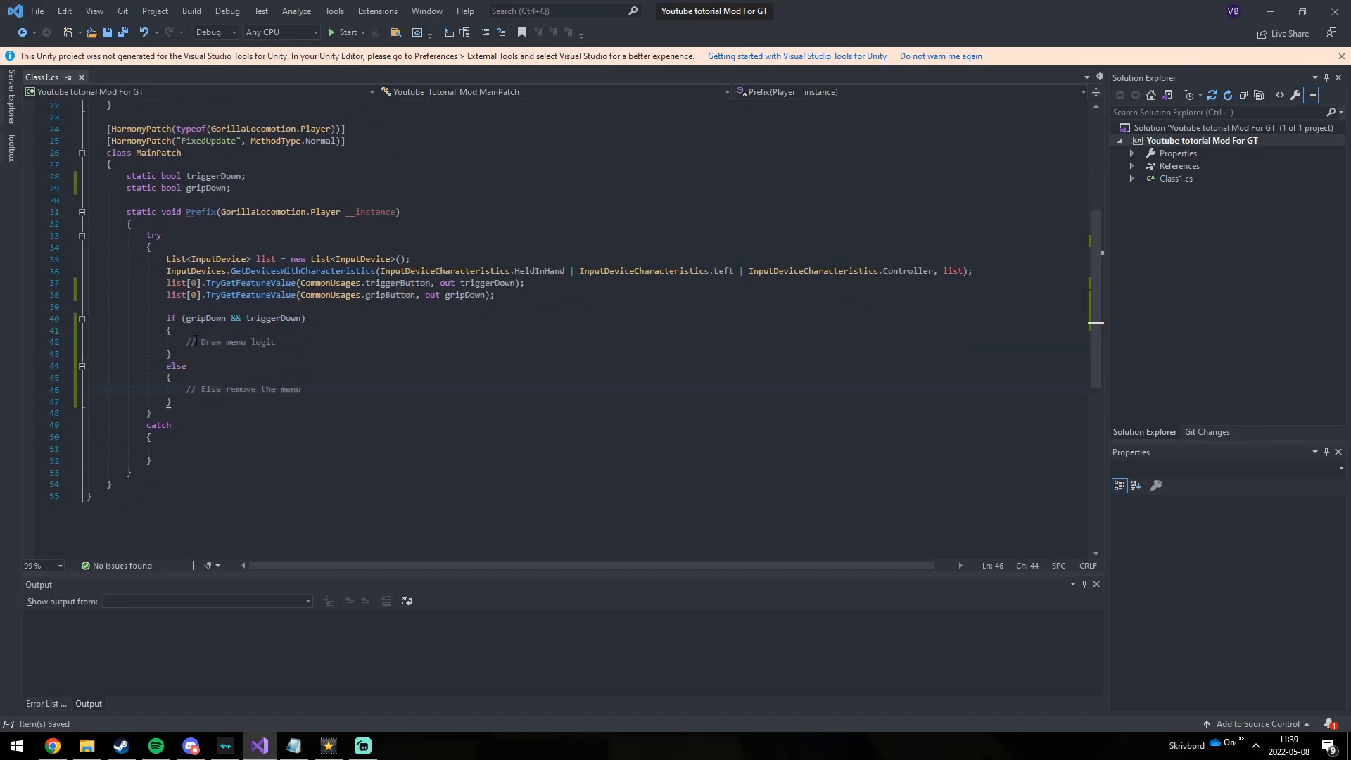
key(enter)
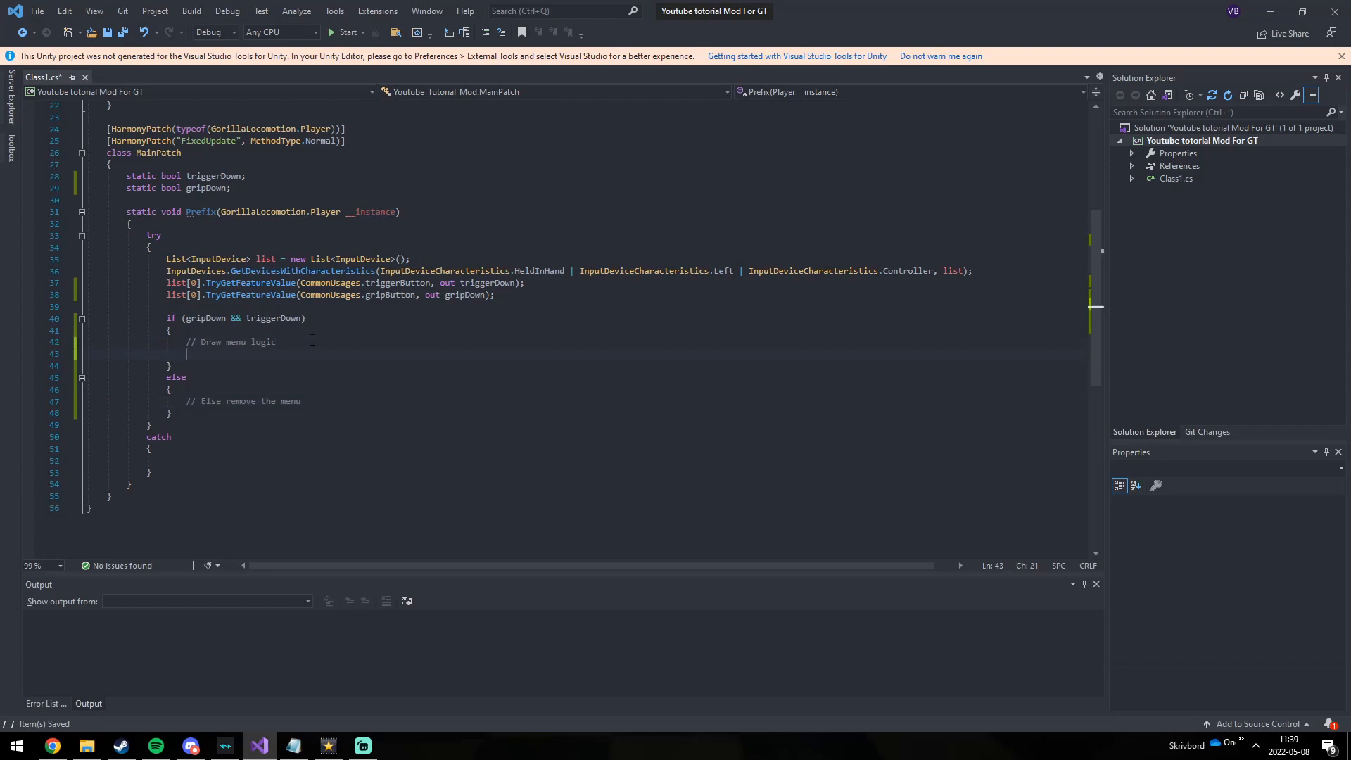
text(Draw)
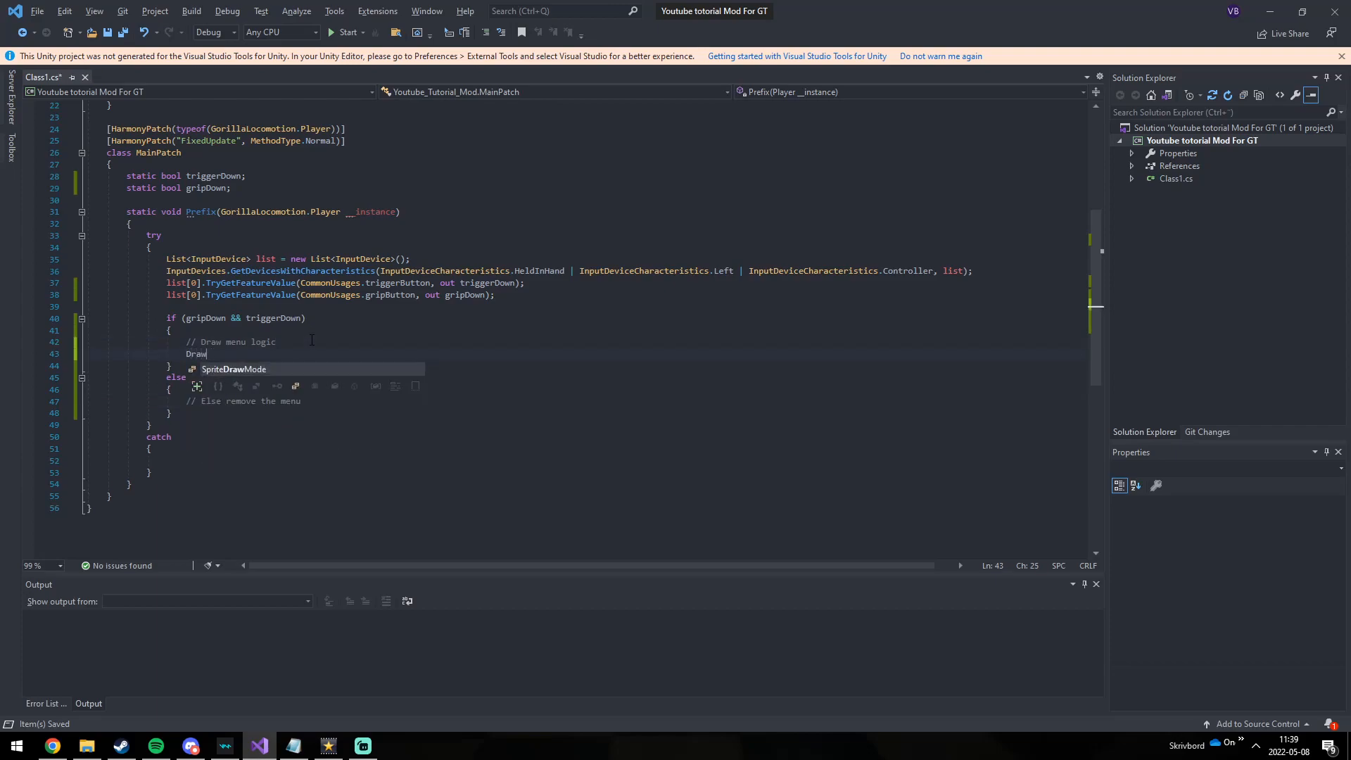
text(Menu)
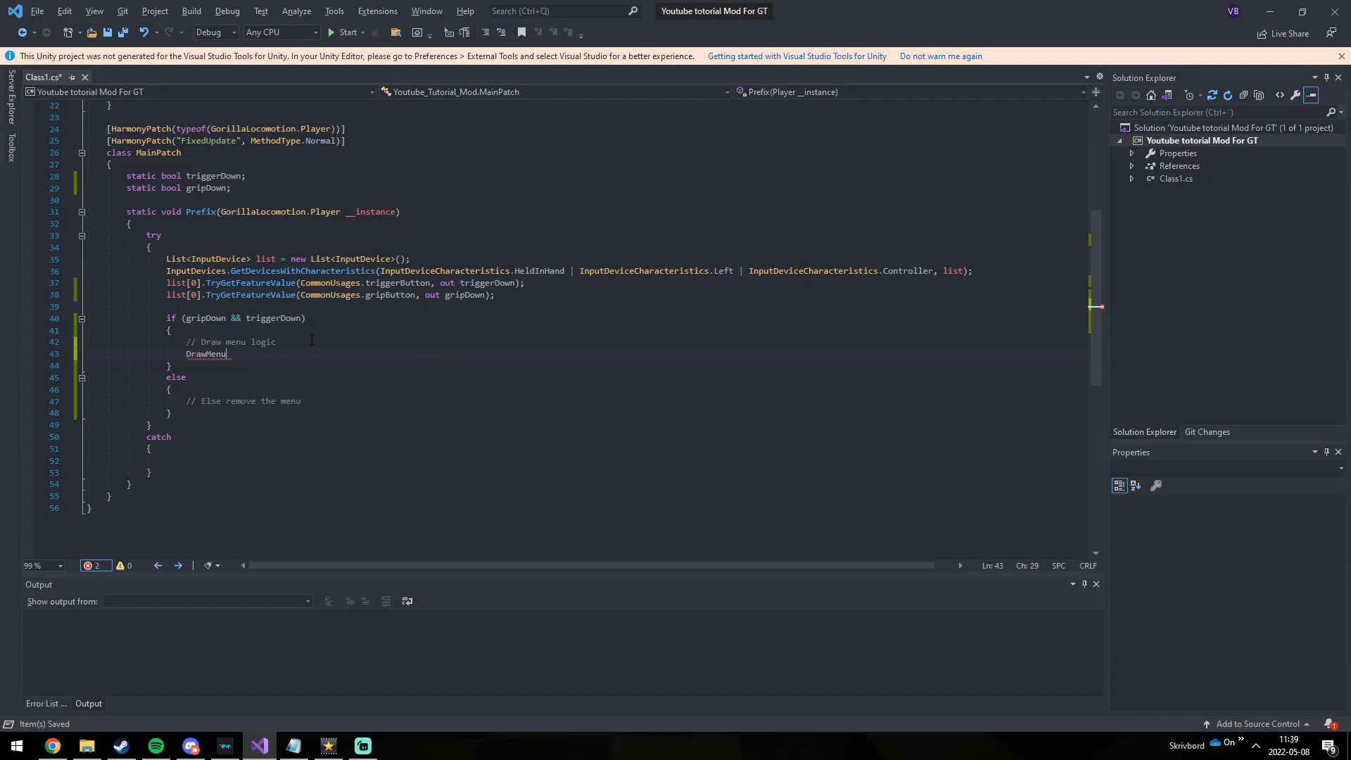
text((__instance);)
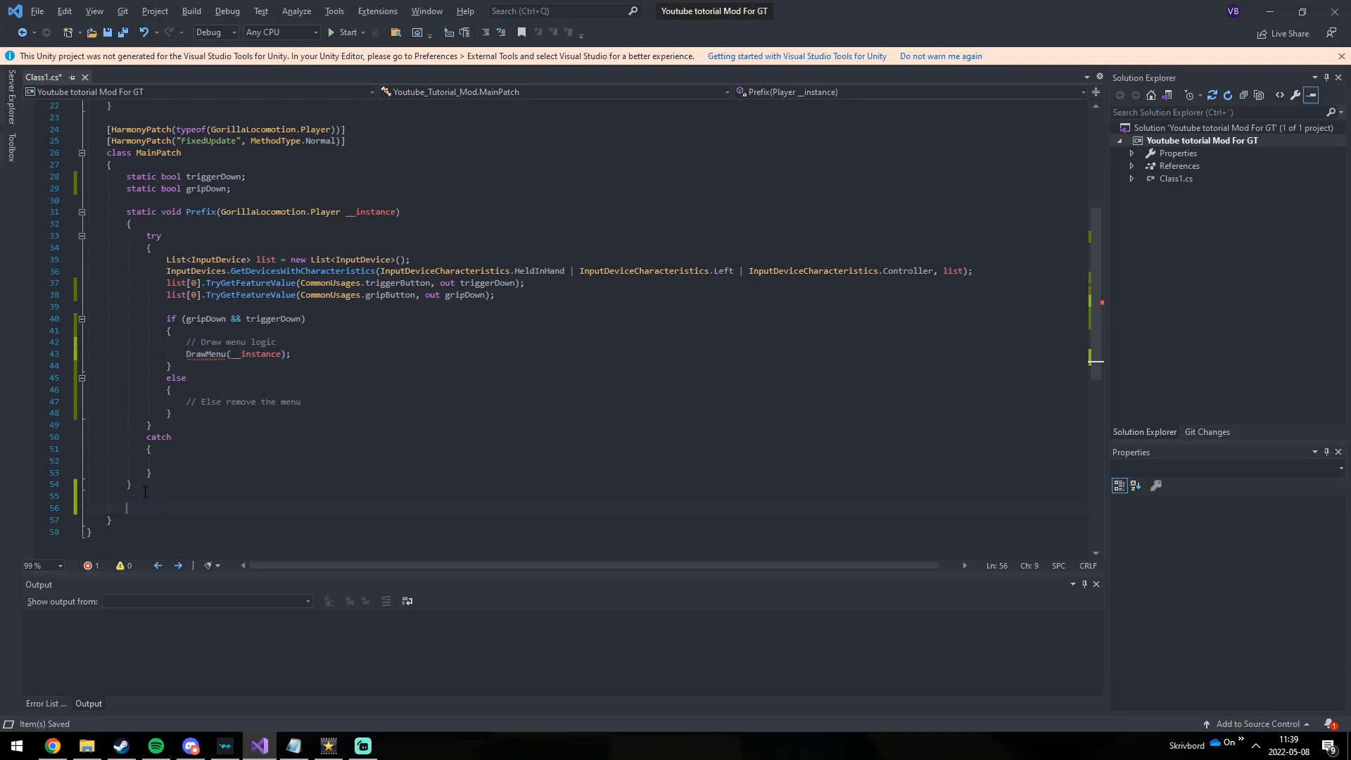
Step: Declare static void DrawMenu(GorillaLocomotion.Player player) below the Prefix method
text(static)
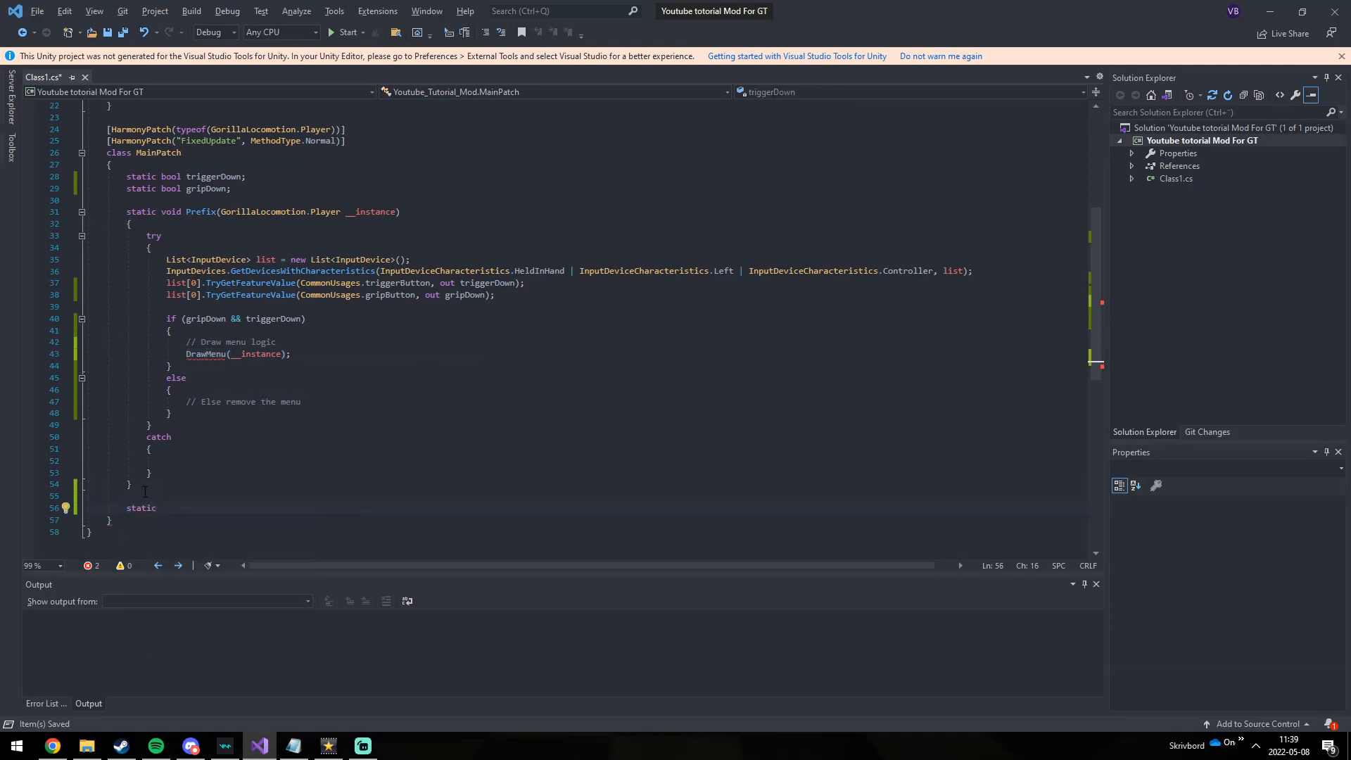
text(void DrawMenu)
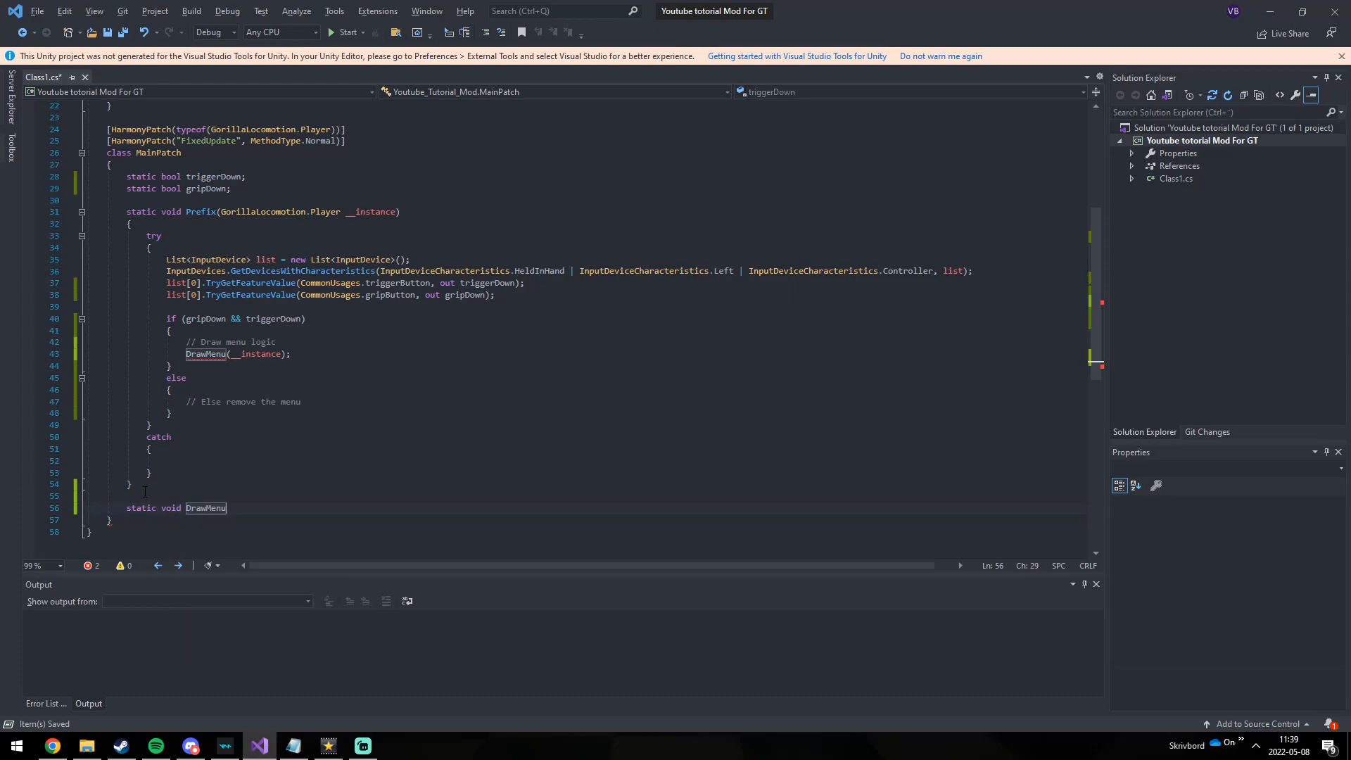
text(())
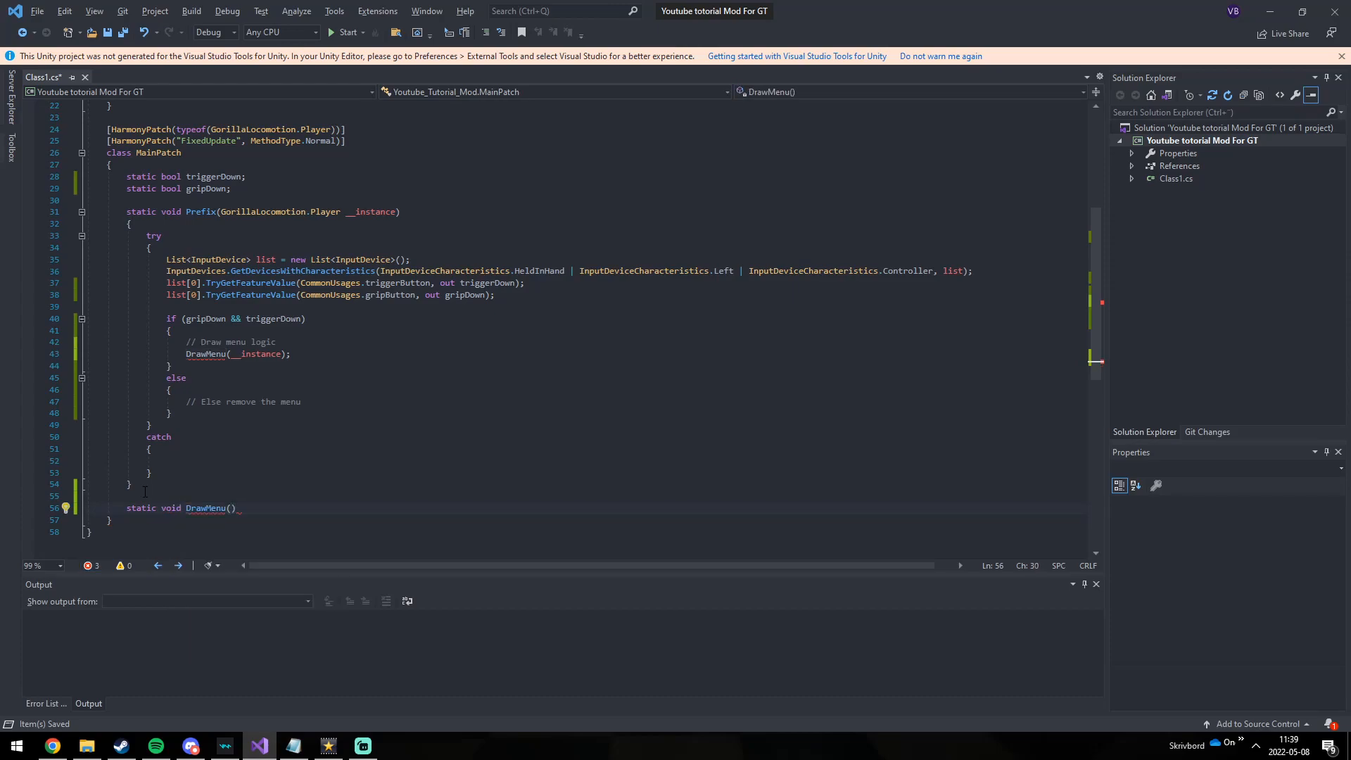
text(GorillaLocomotion.Player play)
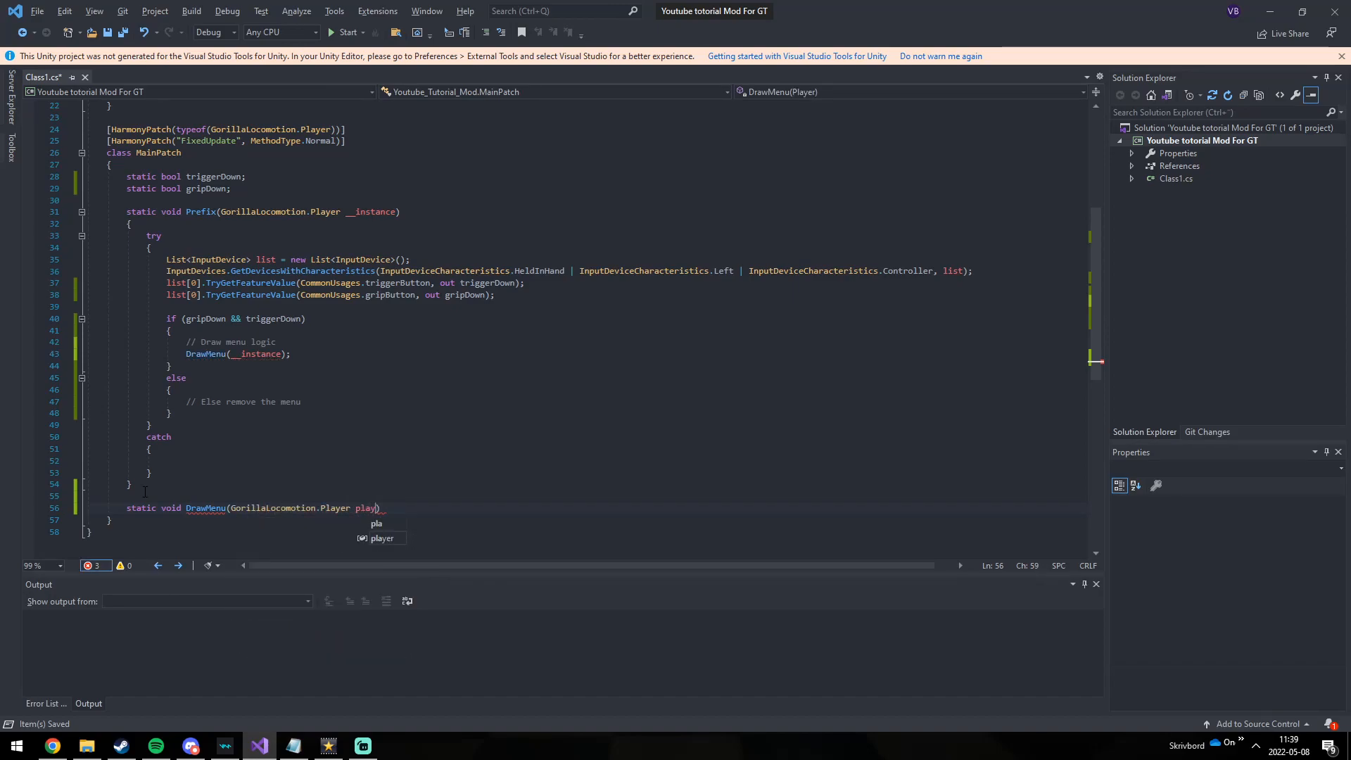
key(BackSpace)
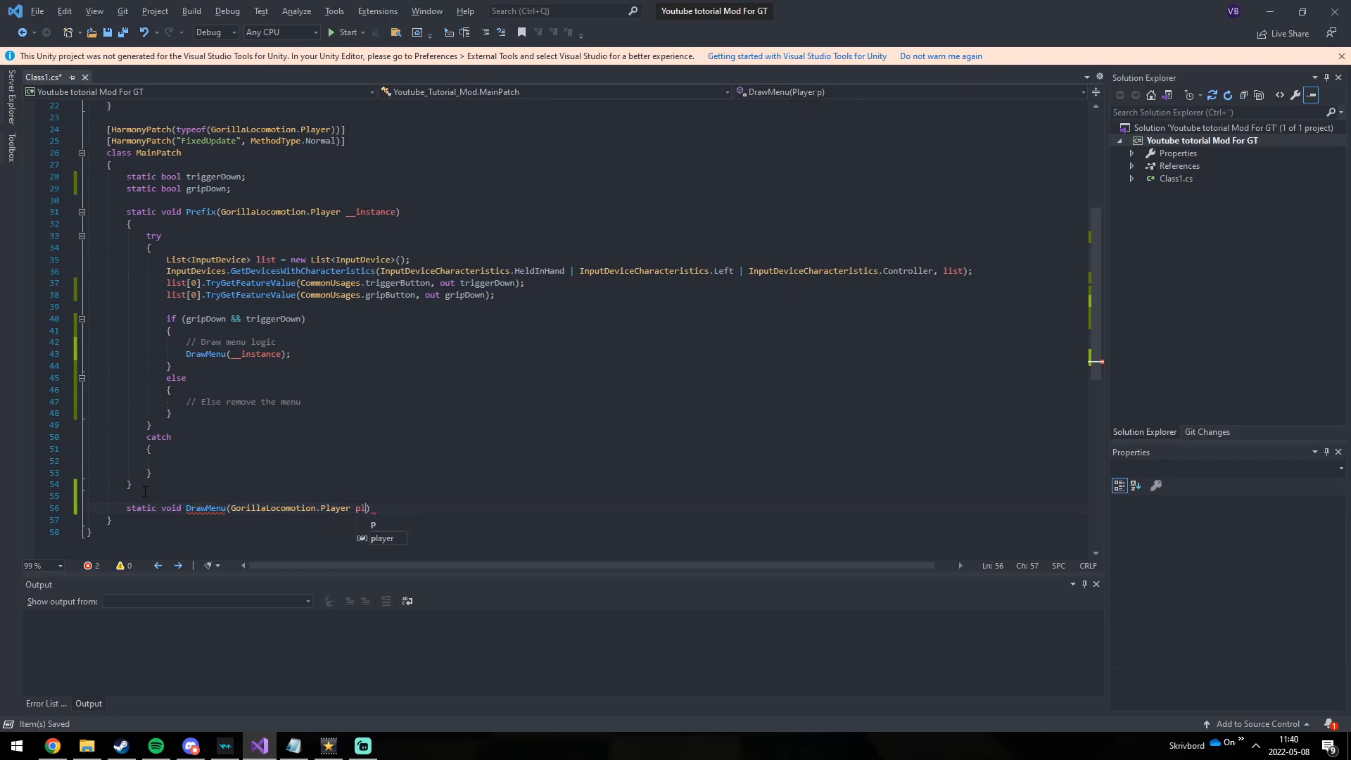
text(layer)
text(static G)
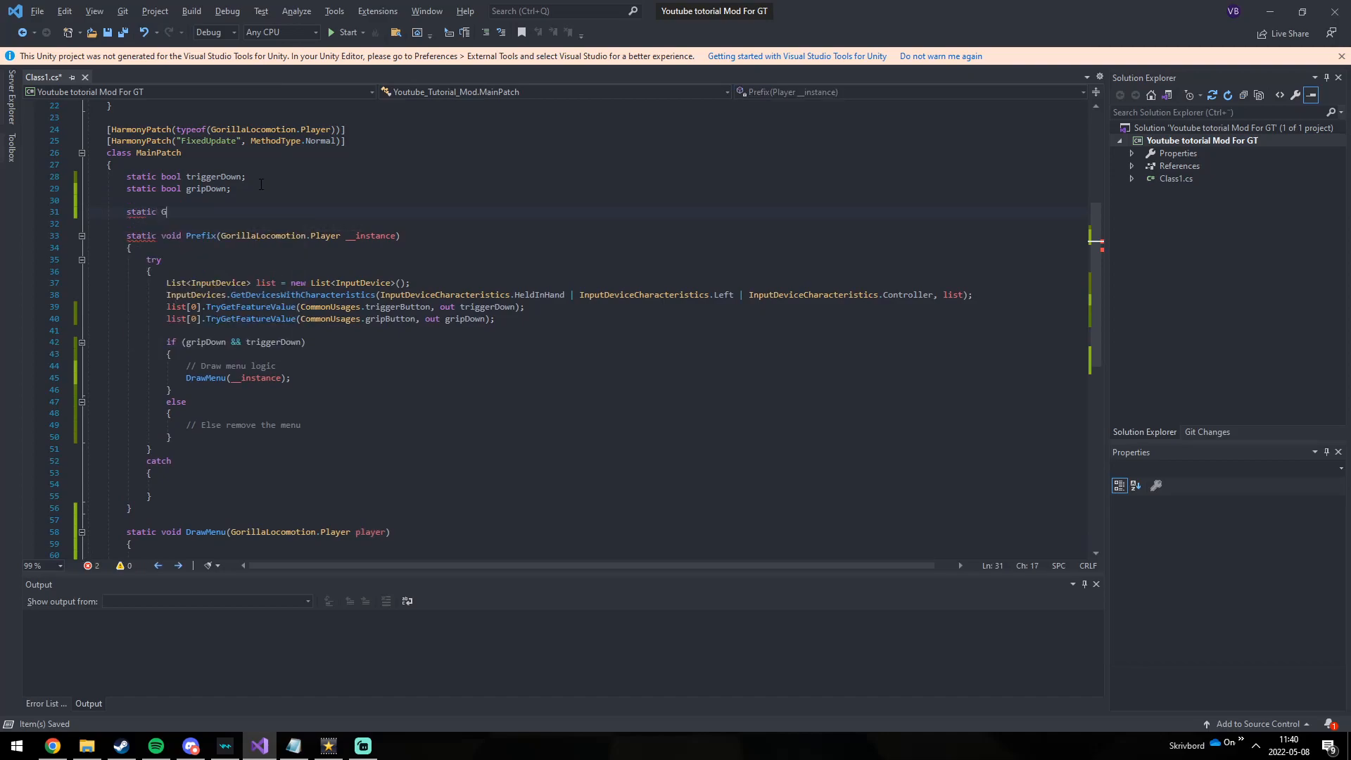
Step: Add a static GameObject menuObj field and assign it GameObject.CreatePrimitive(PrimitiveType.Cube) in DrawMenu
text(ameObject menu)
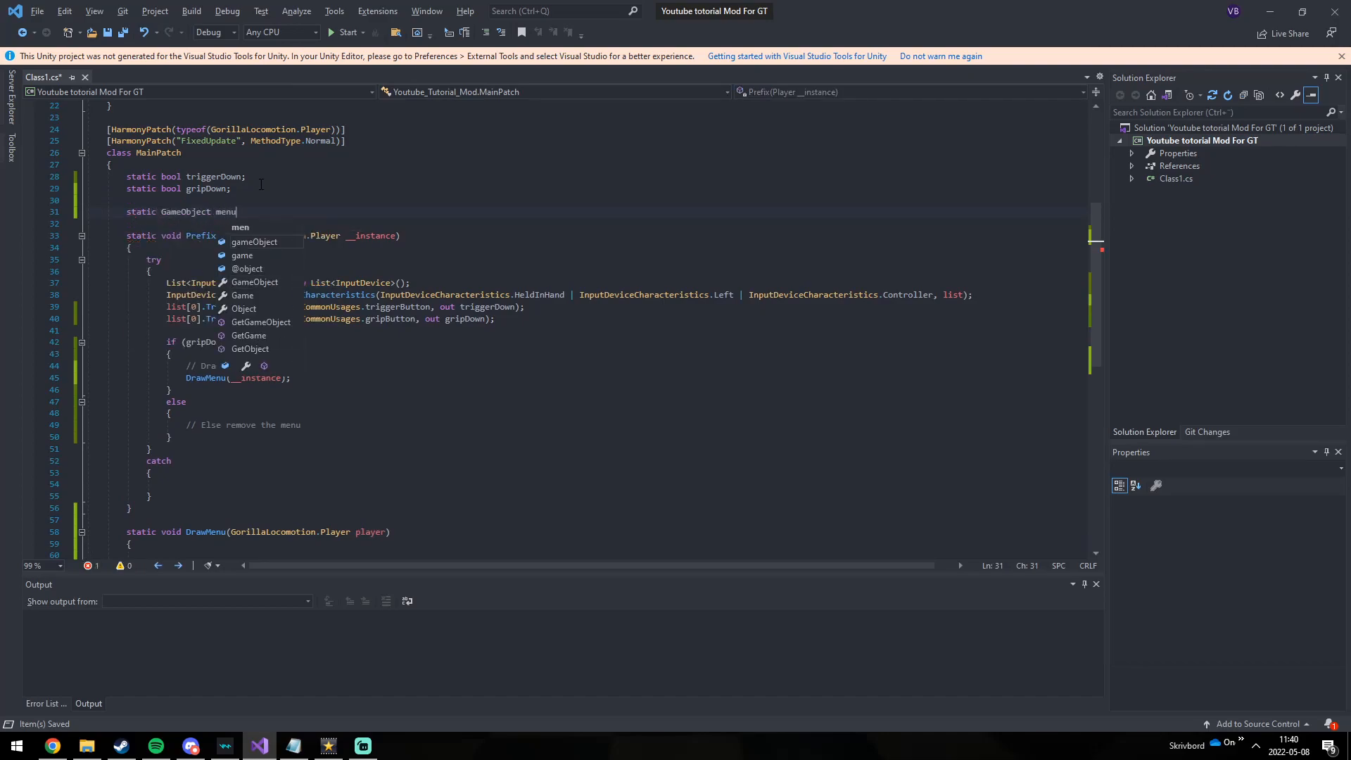
text(Obj;)
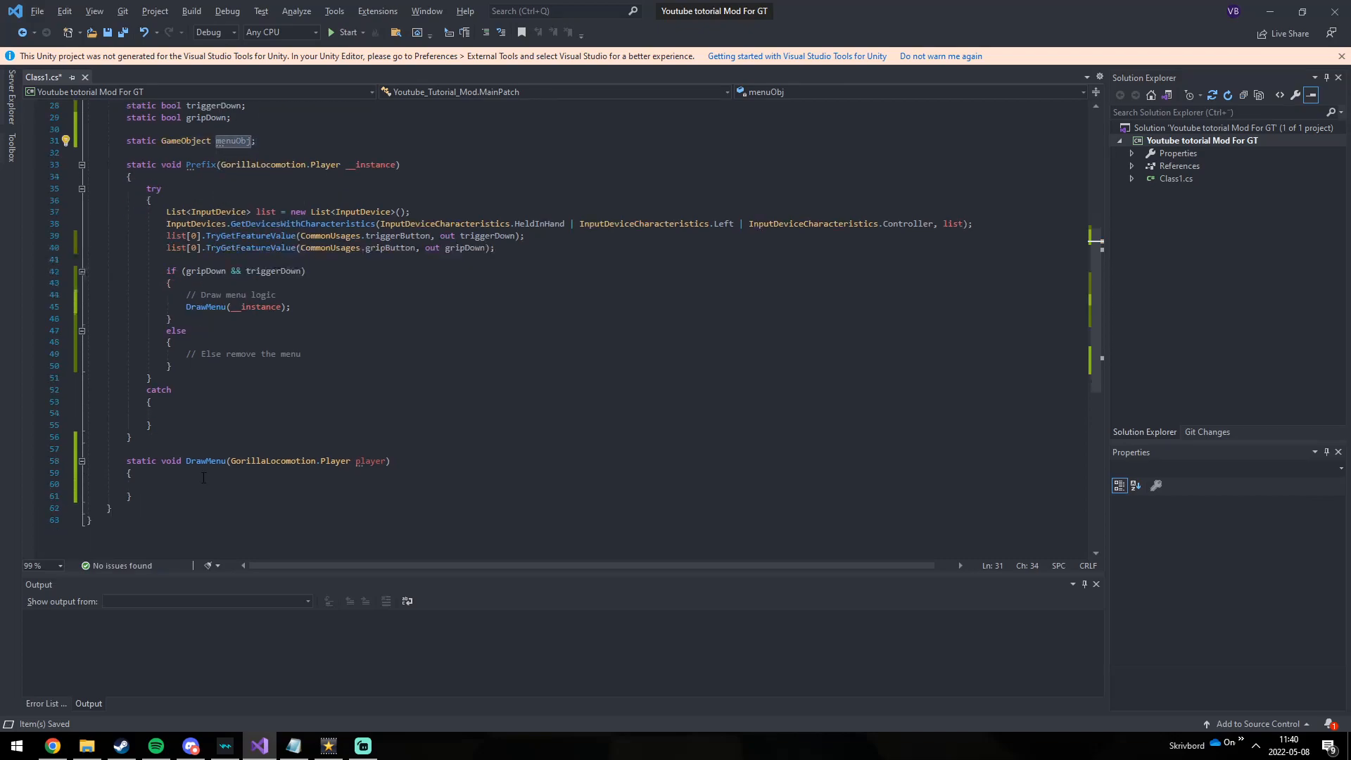
text(menuObj = G)
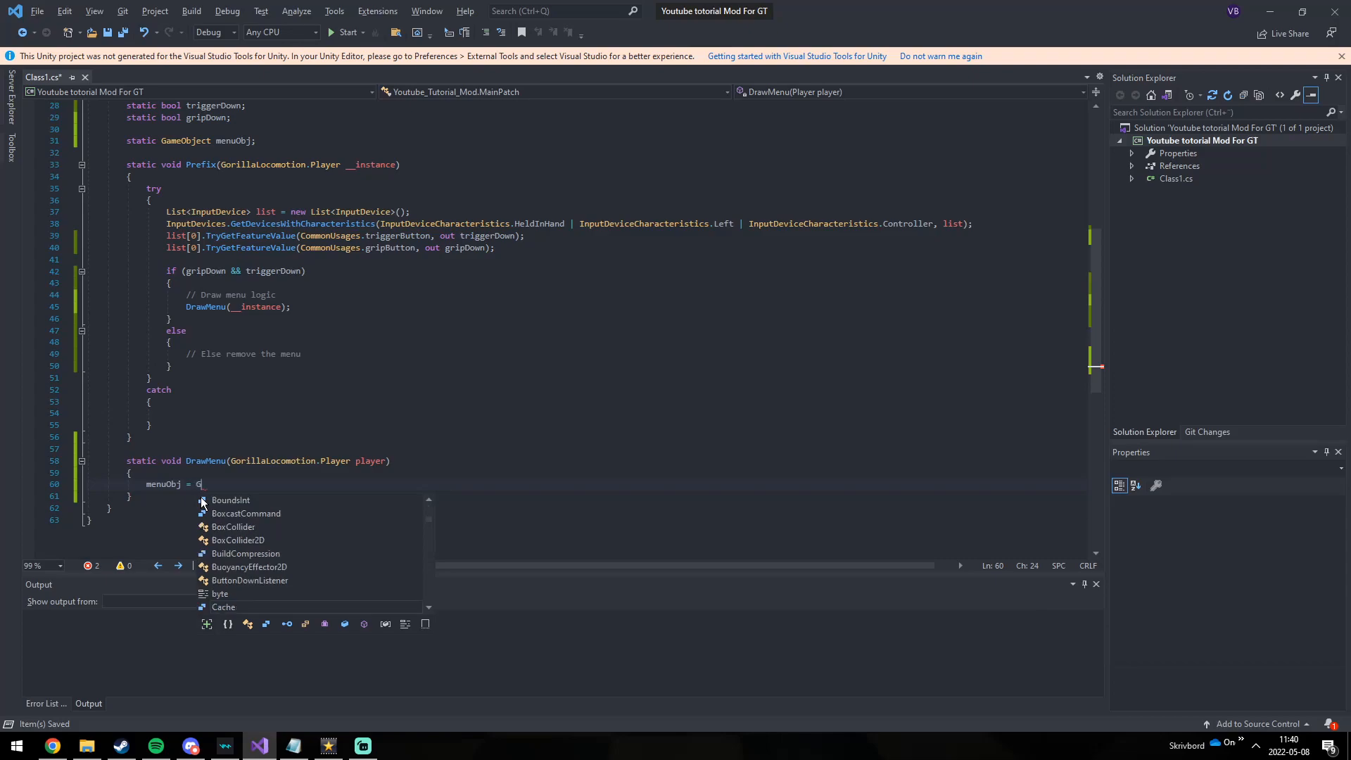
text(ameObject.CreatePrimitive()
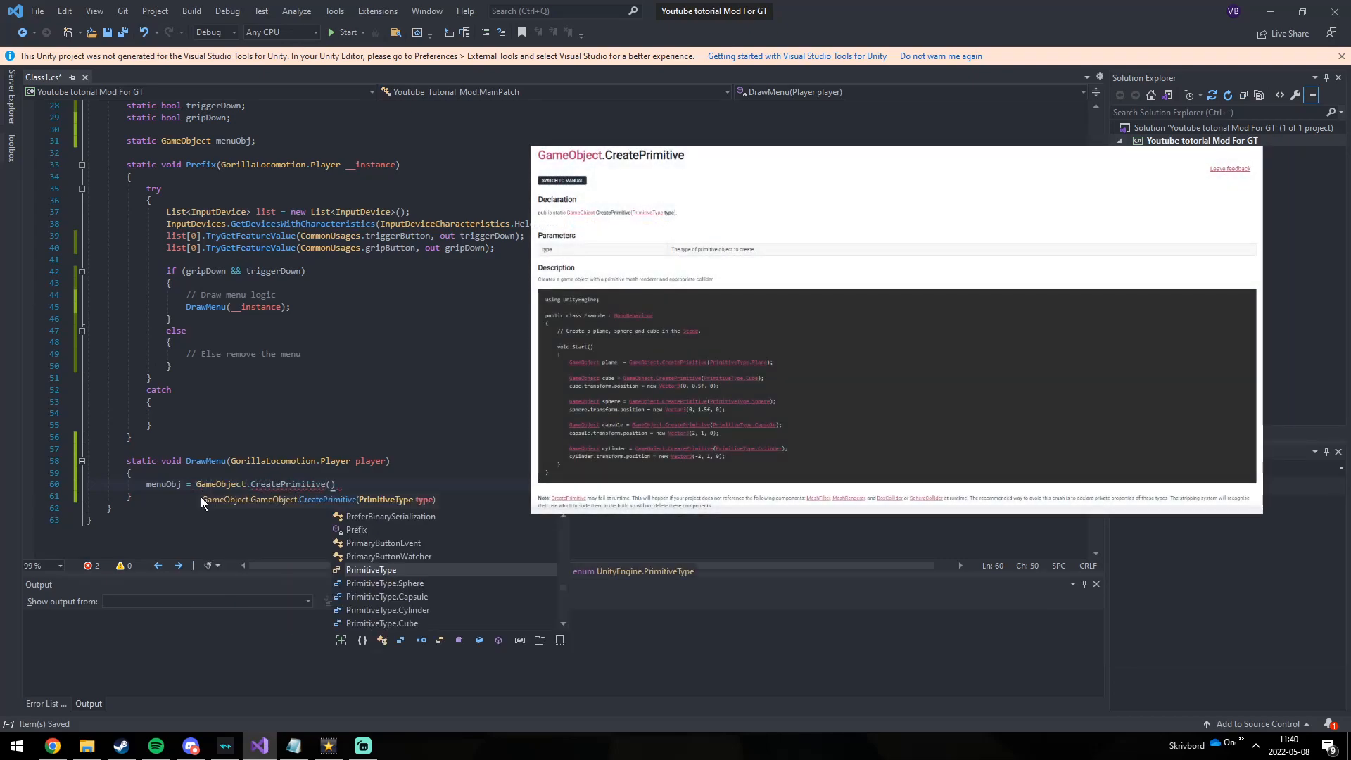
text(PrimitiveType.Cube)
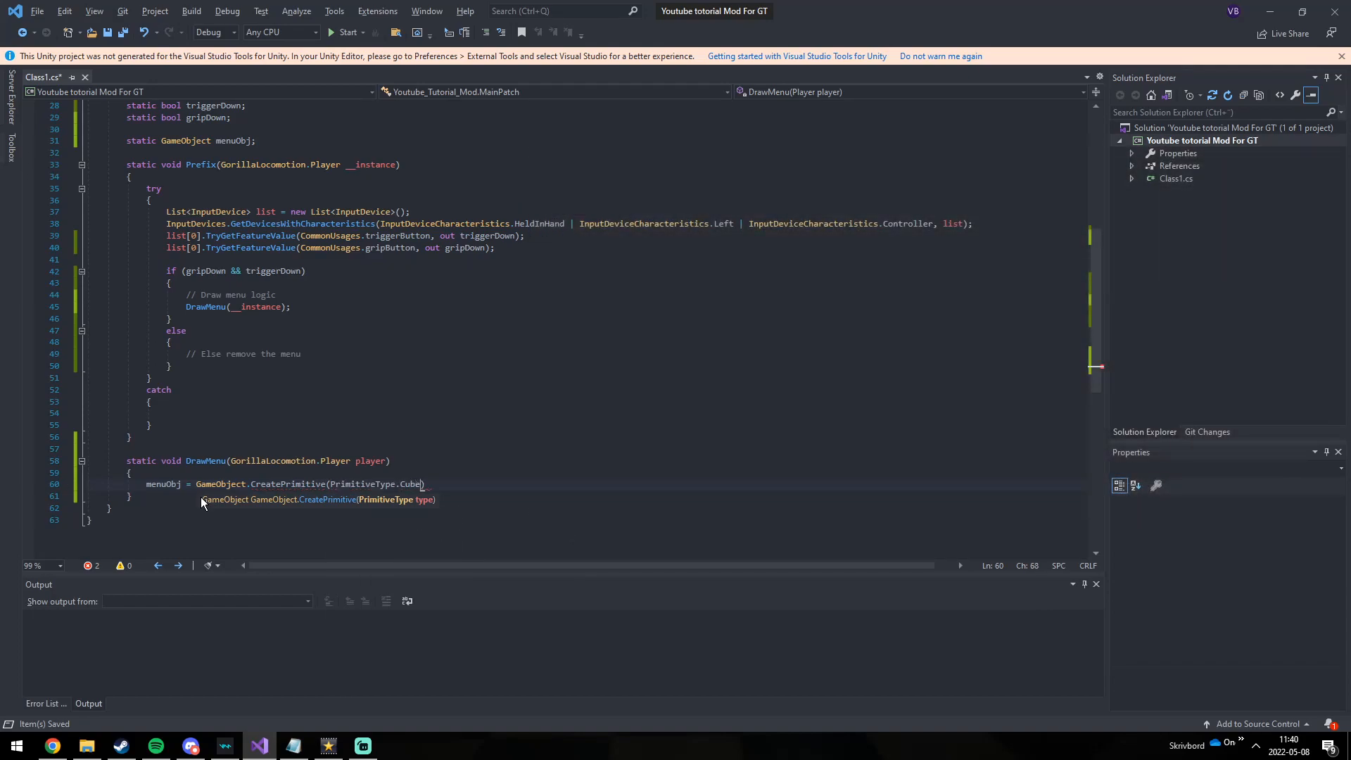
text(;)
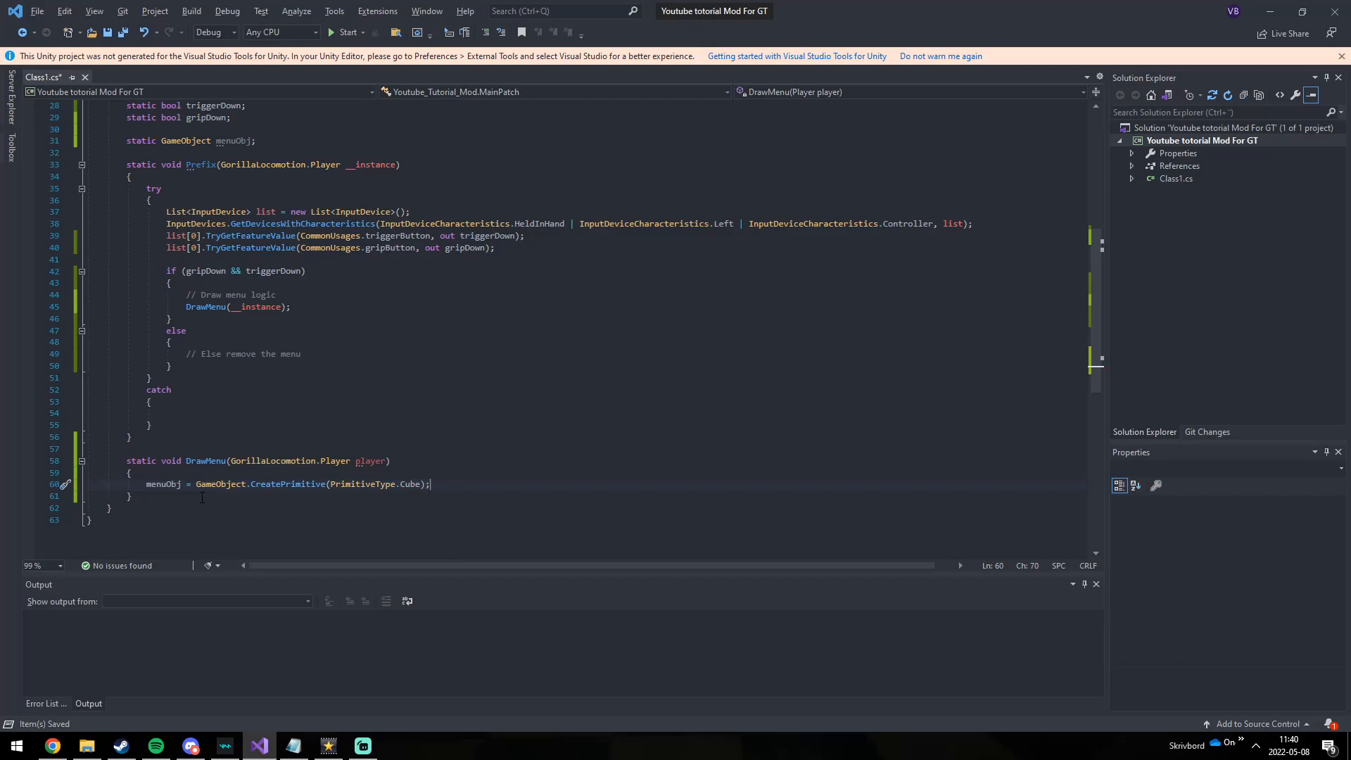
text(menuObj)
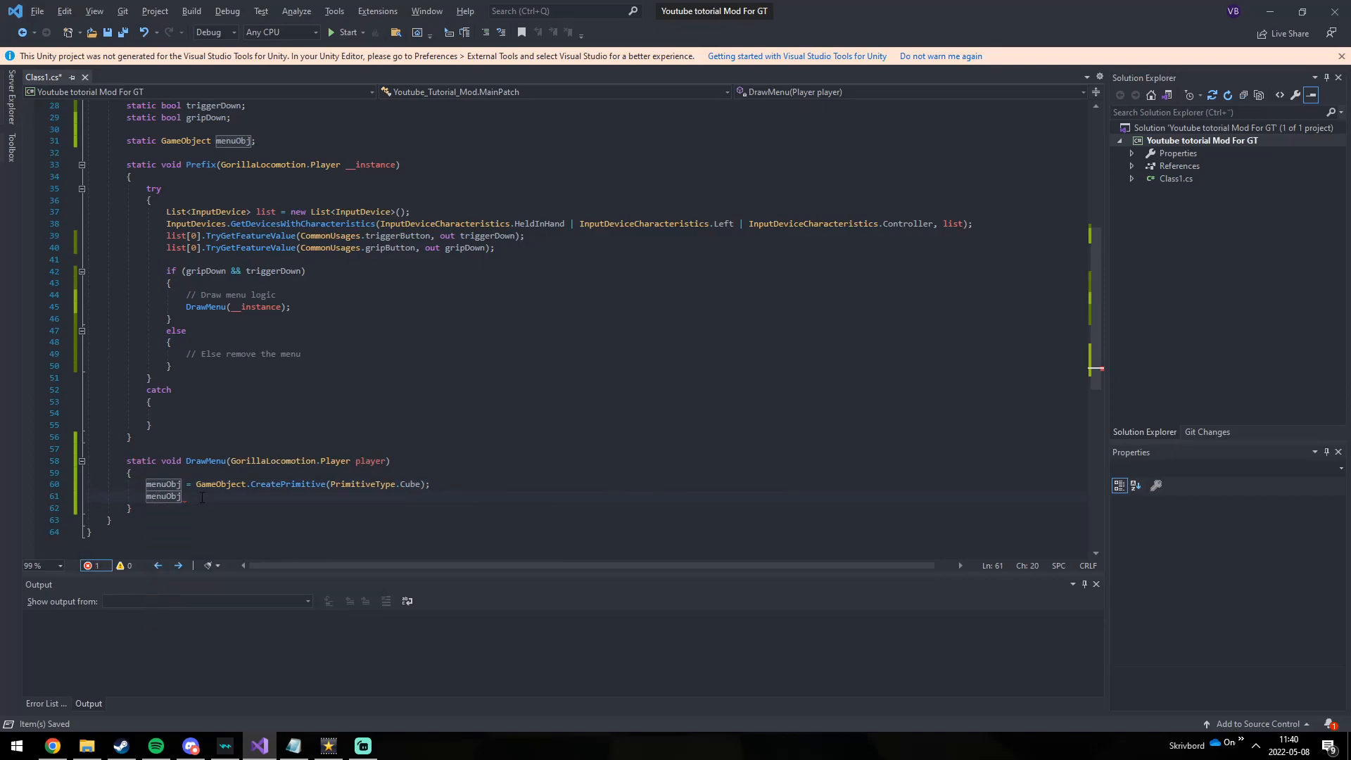
Step: Parent menuObj's transform to the player's left hand transform
text(.)
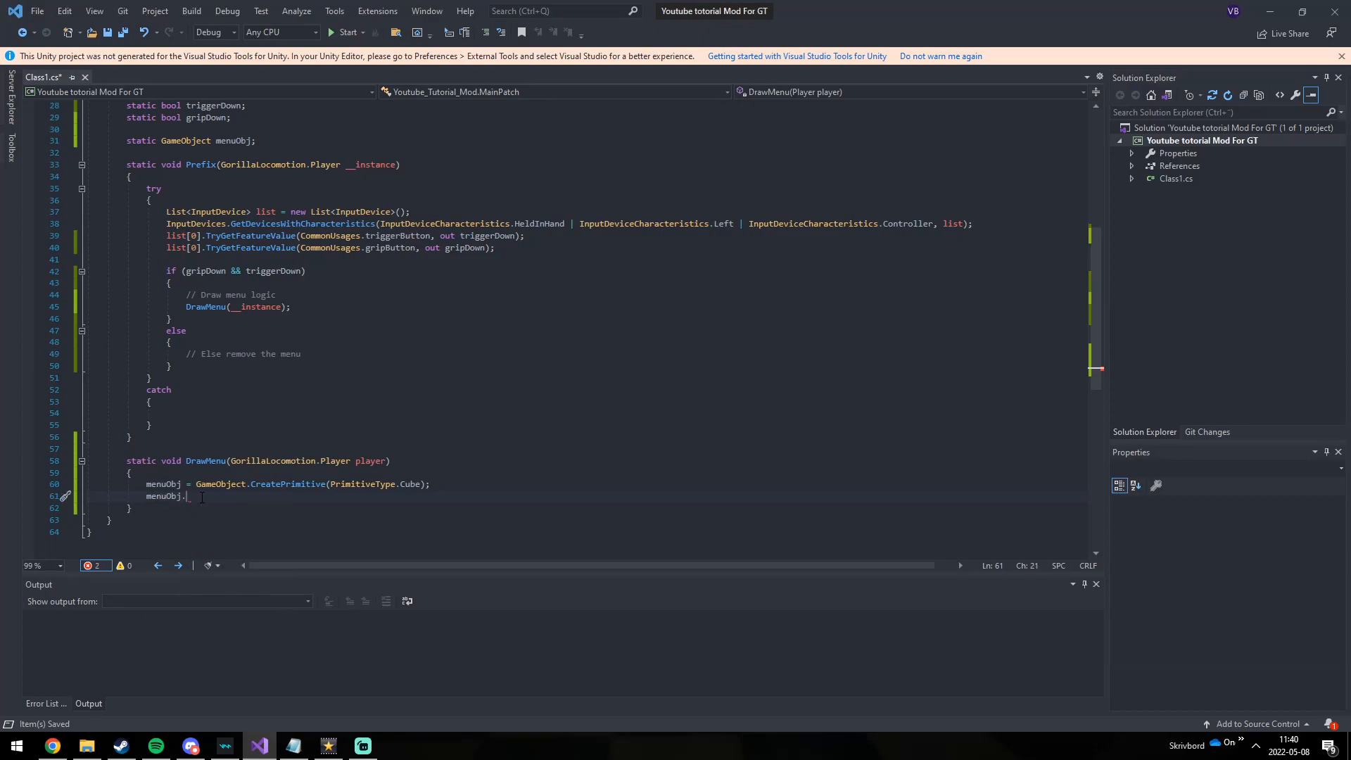
text(transform.)
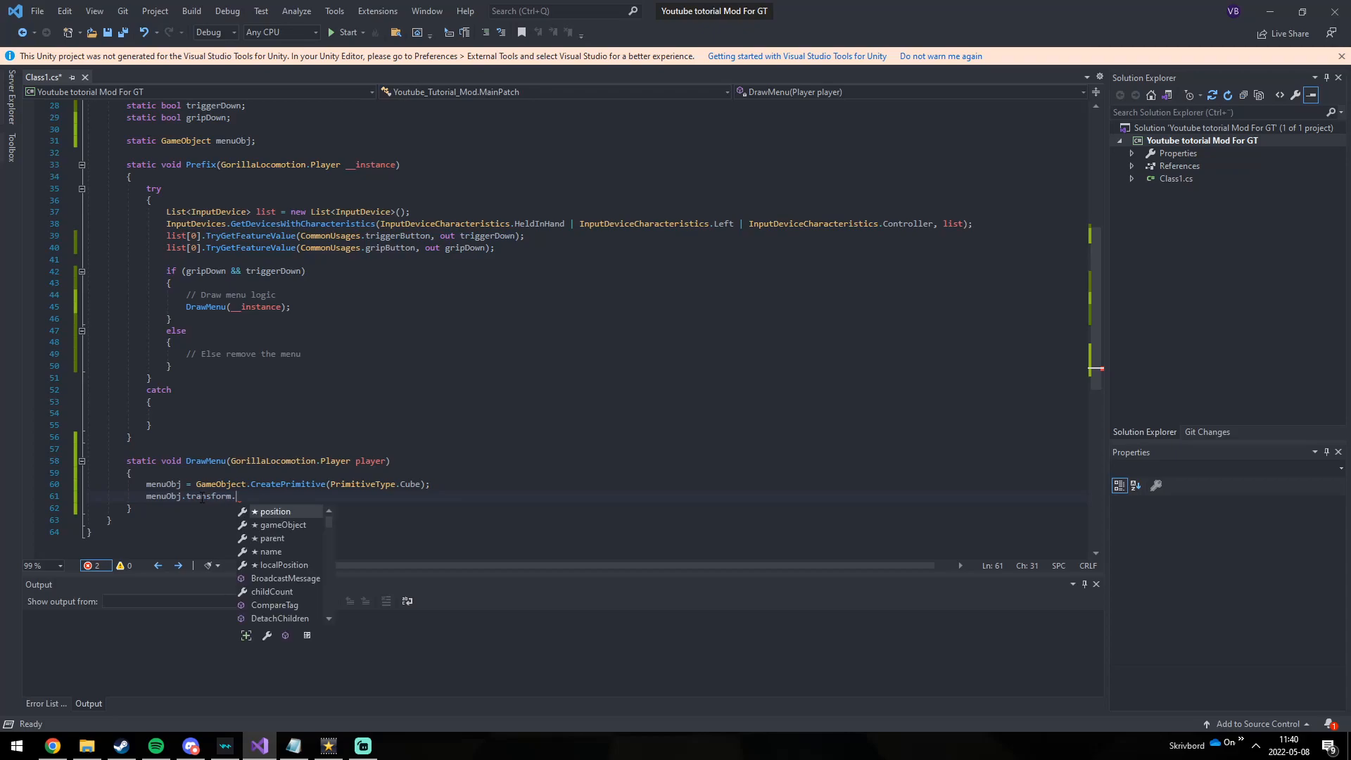
text(parent = player.left)
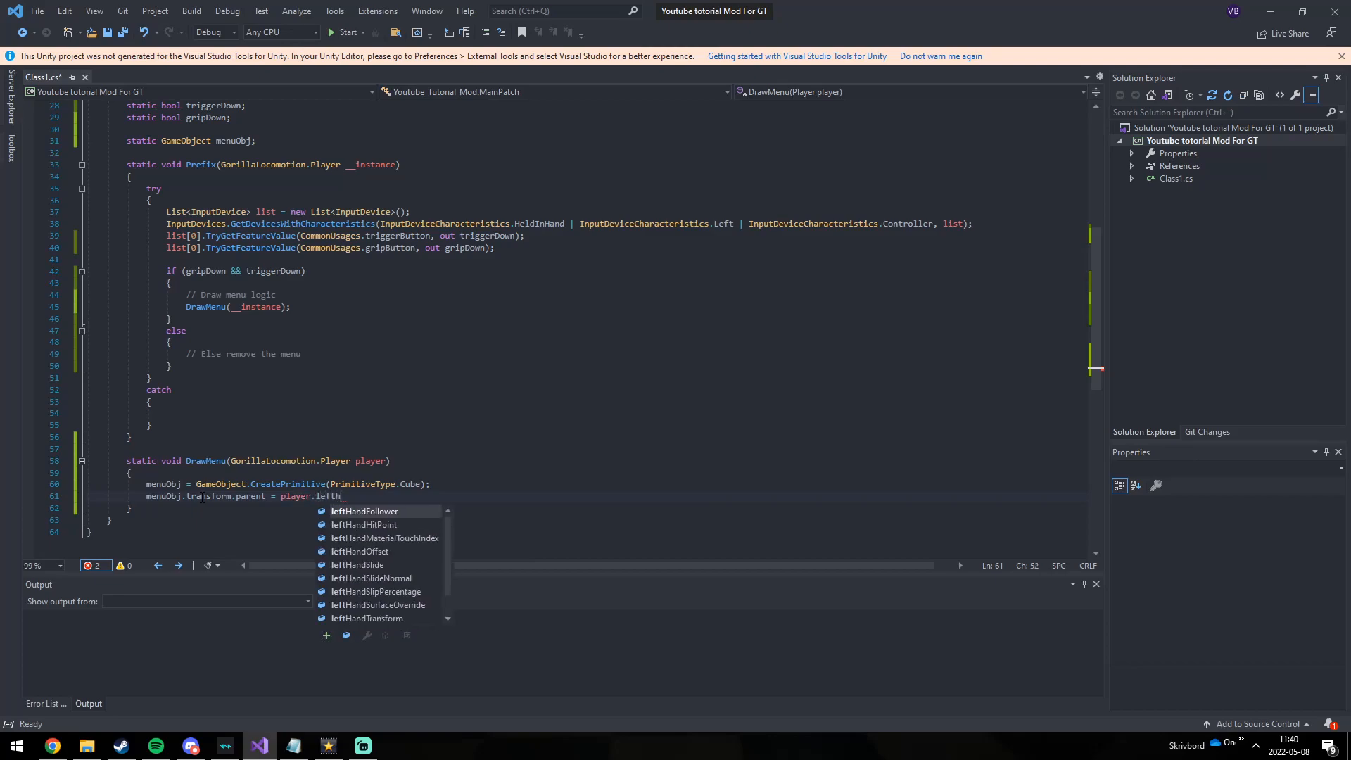
text(handTransform;)
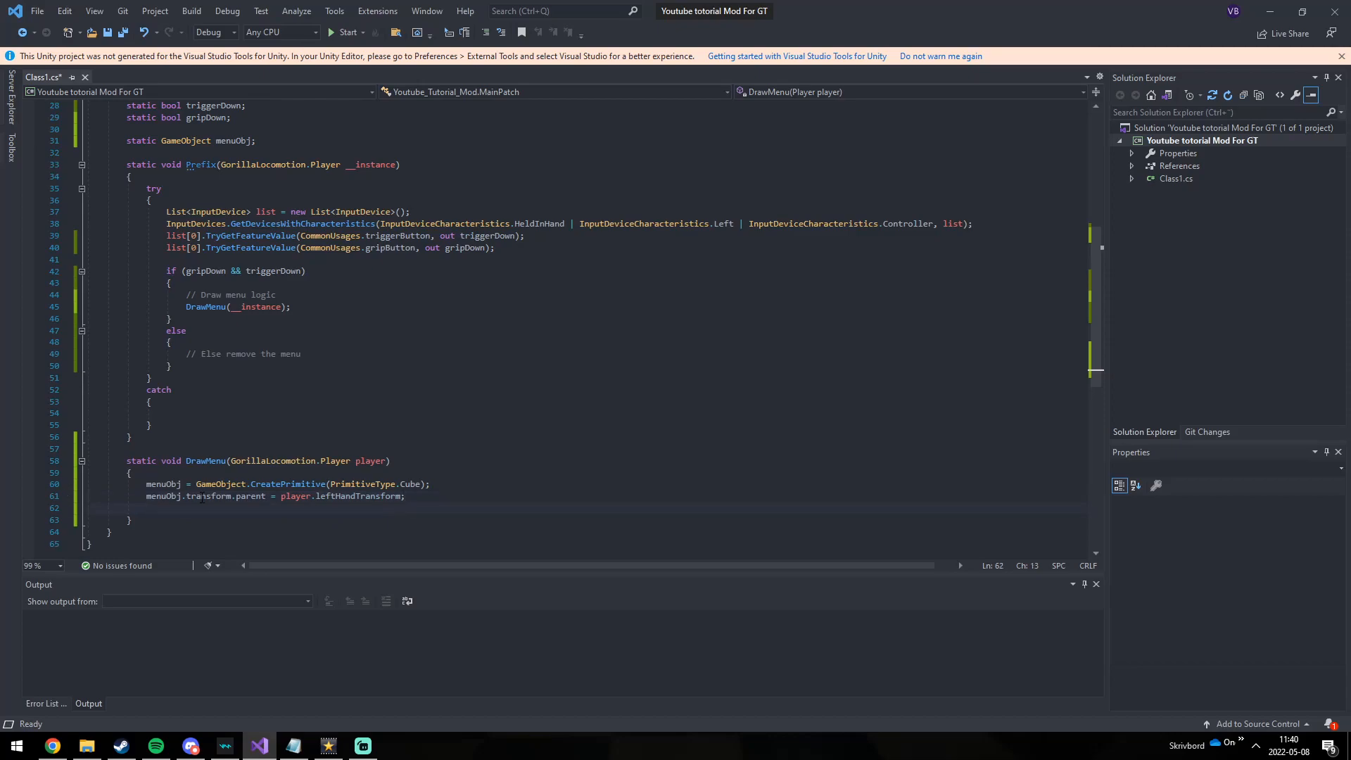
text(menuObj.transform.parentpos)
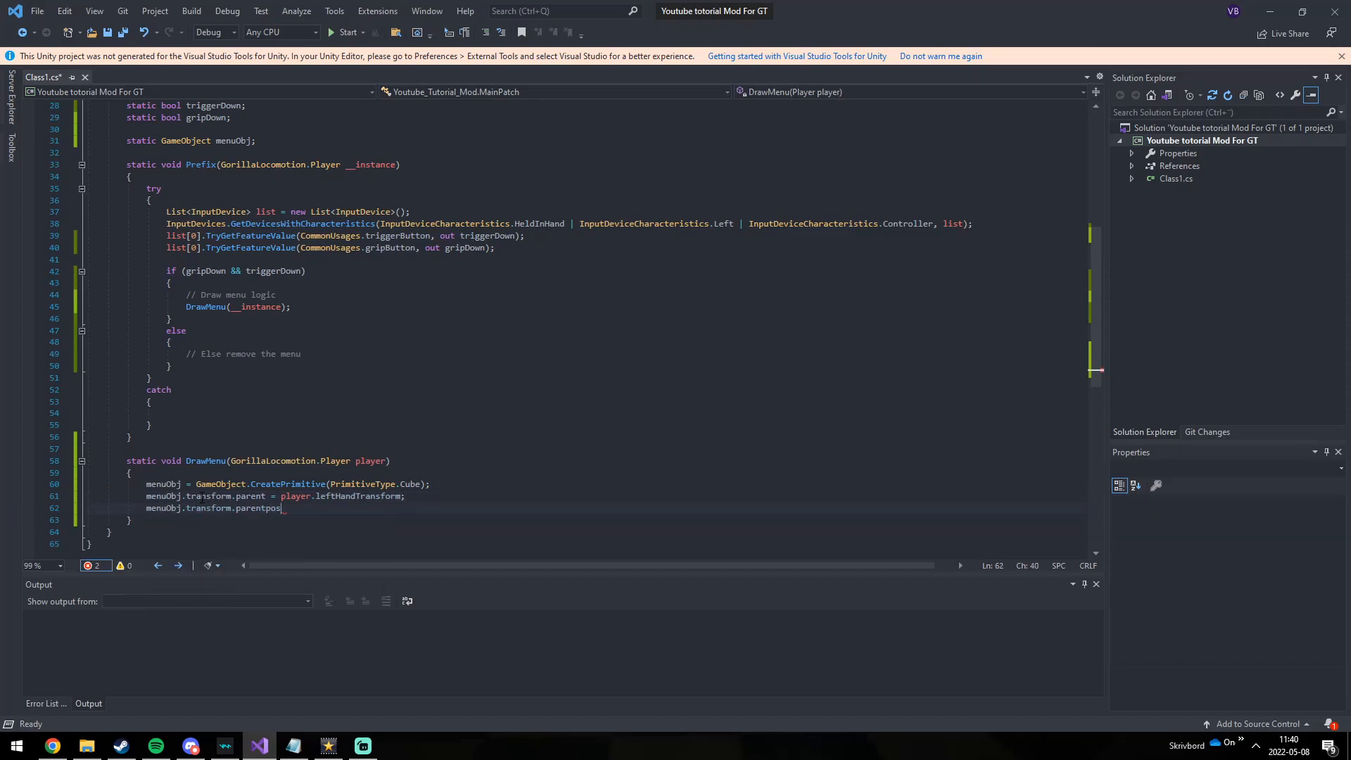
Step: Set menuObj's position and rotation from player.leftHandTransform
key(BackSpace)
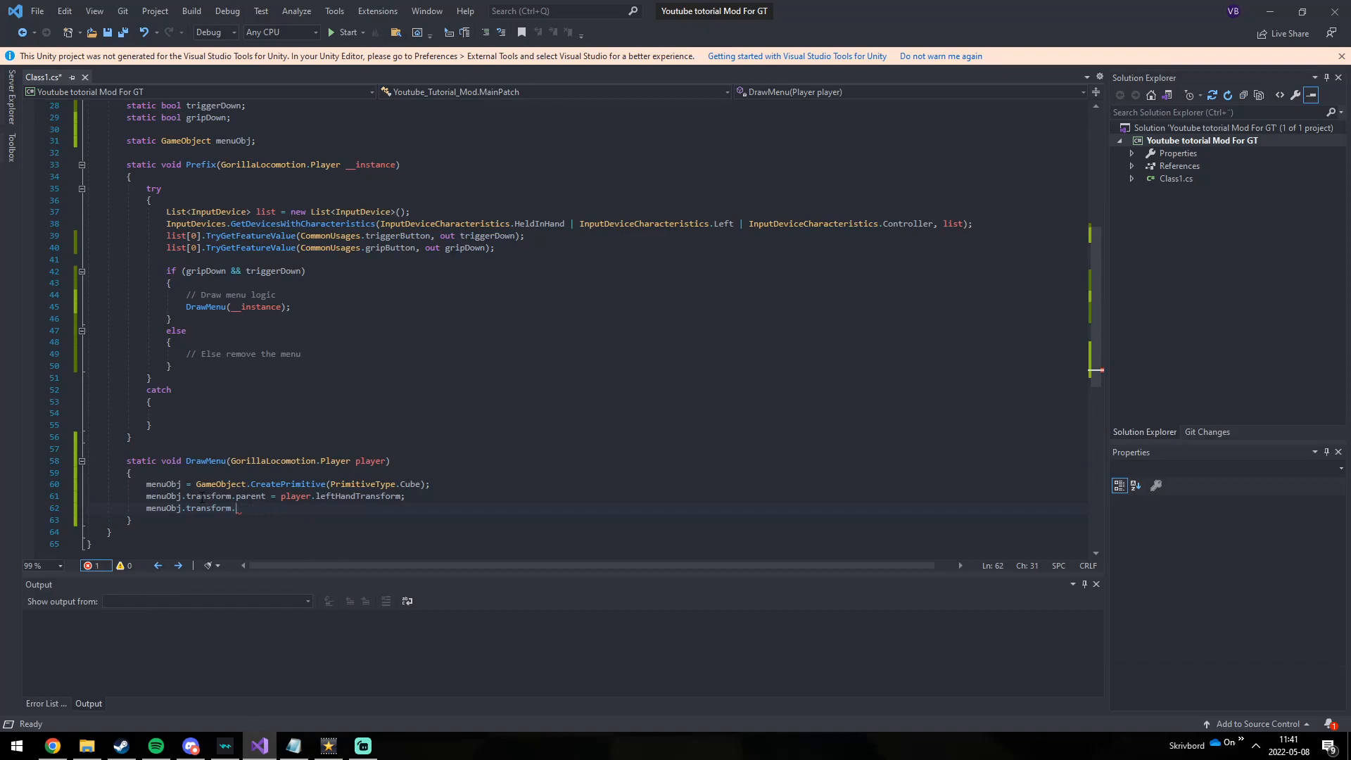
text(position =)
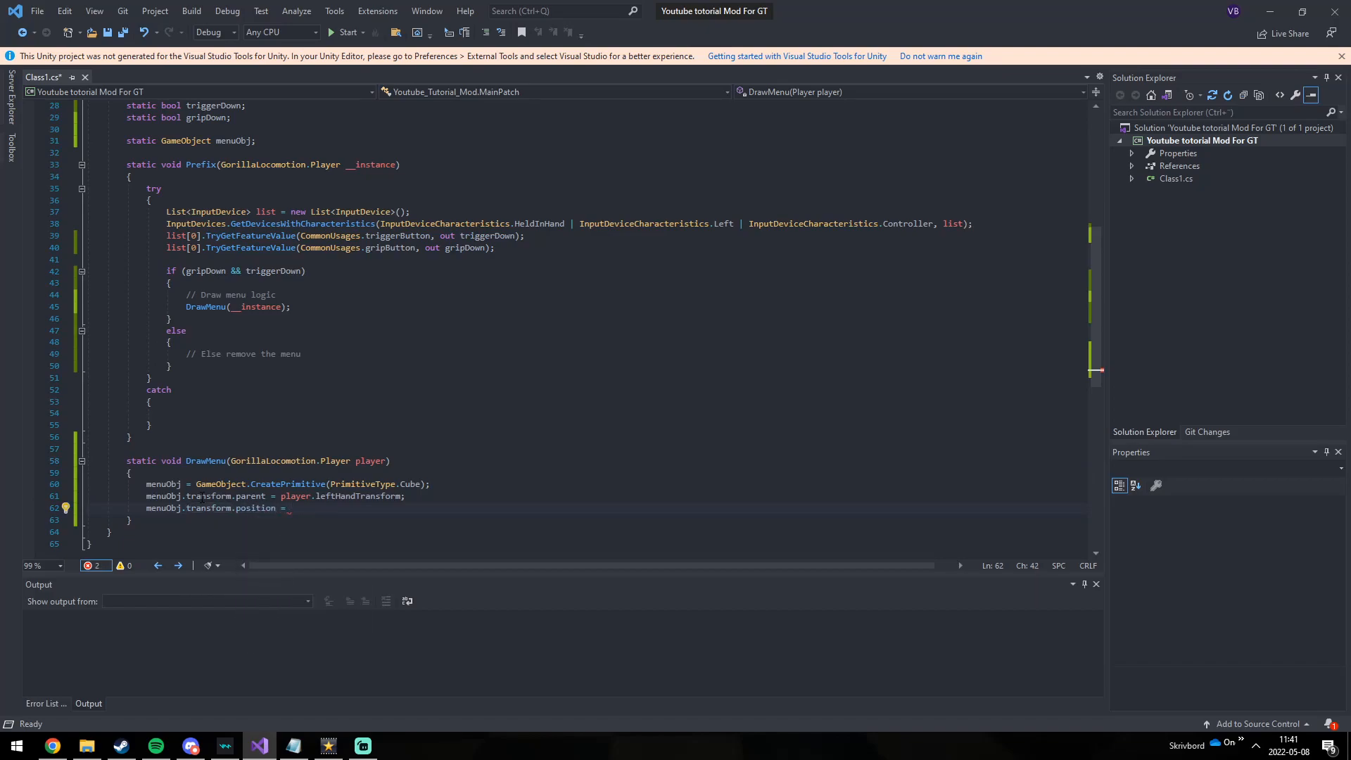
text(player.)
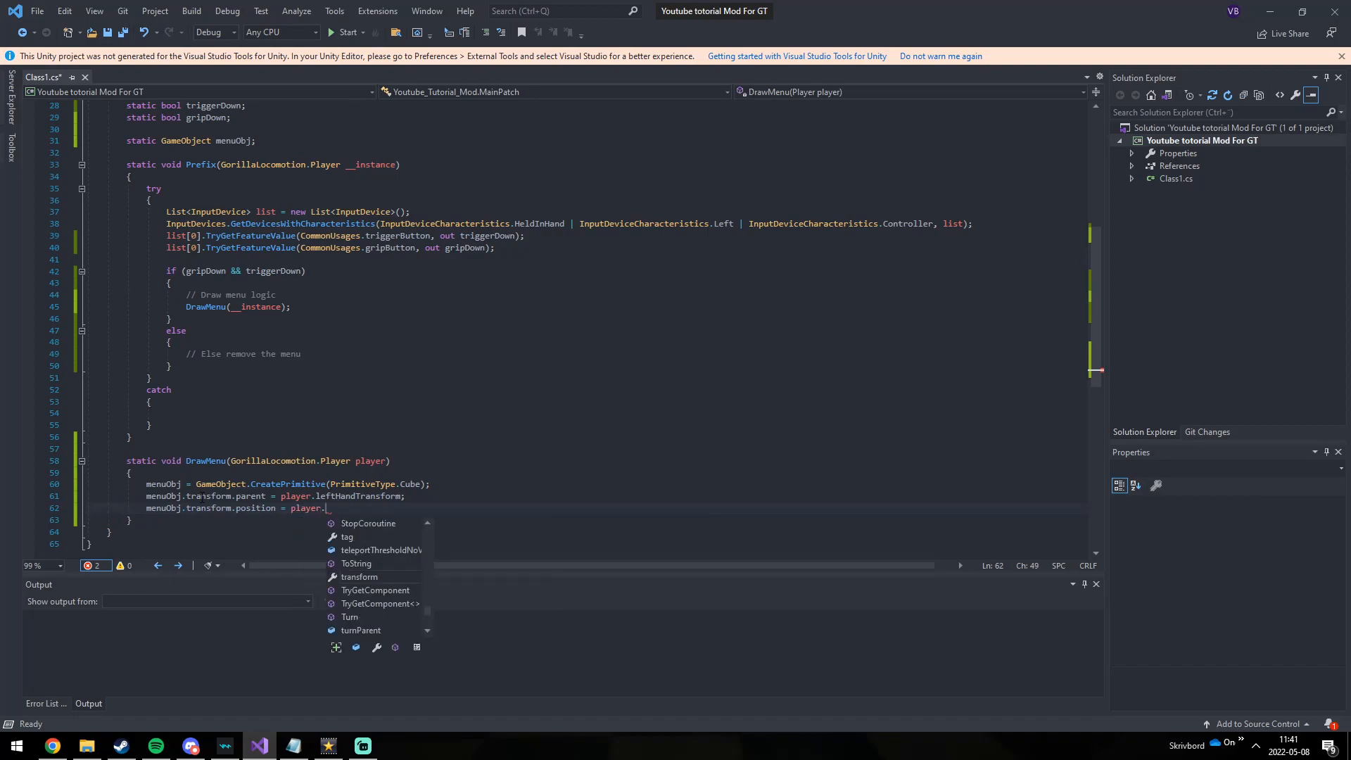
text(lefthandTransform.position;)
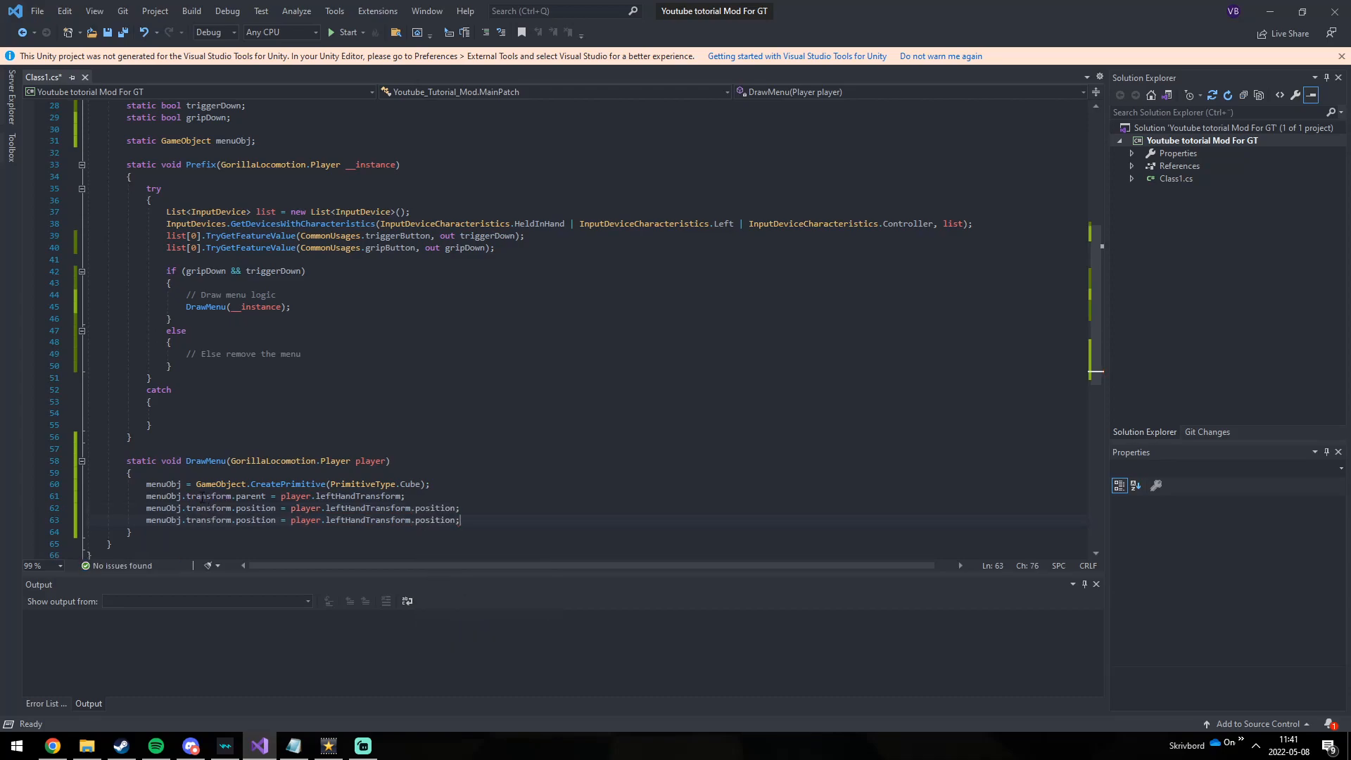
key(Backspace)
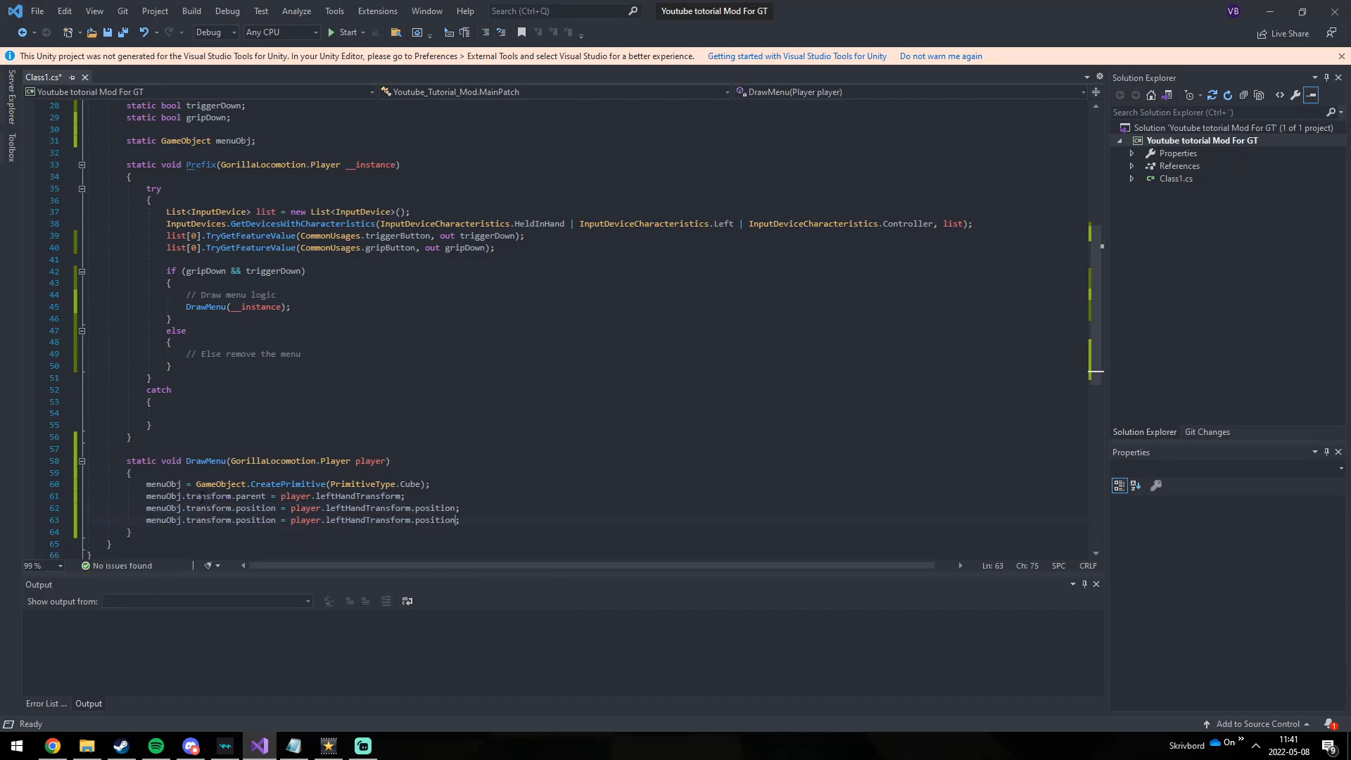
text(rota)
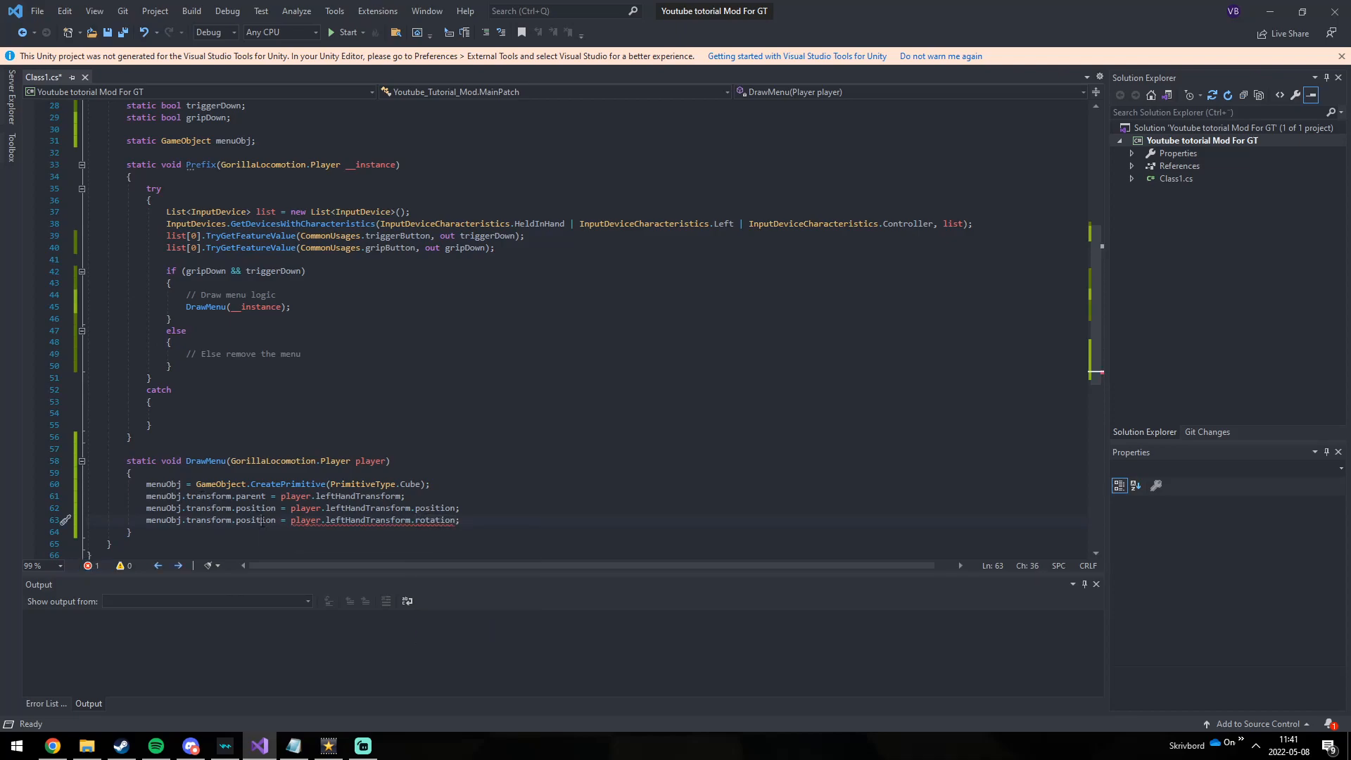
text(rotation)
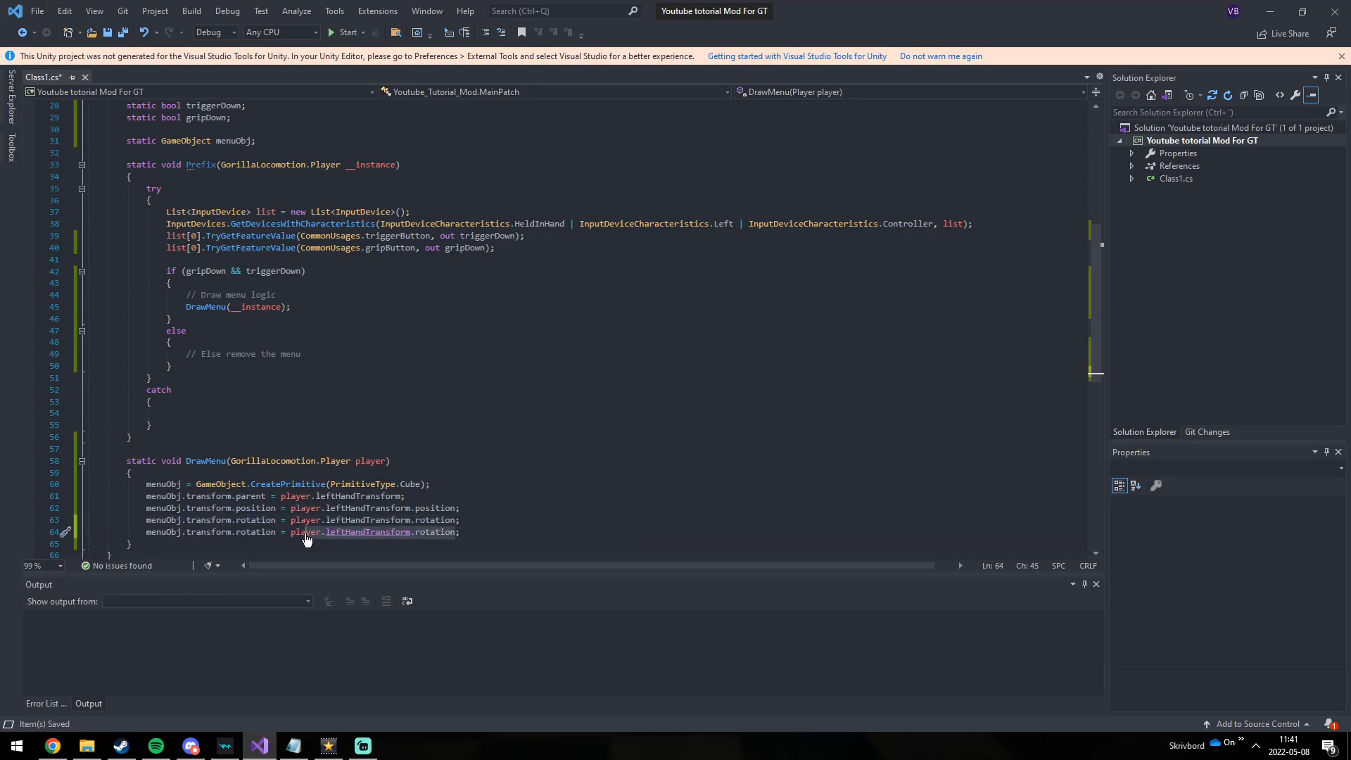
Step: Set menuObj's localScale to new Vector3(0.1f, 0.5f, 0.3f)
text(localScale = ;)
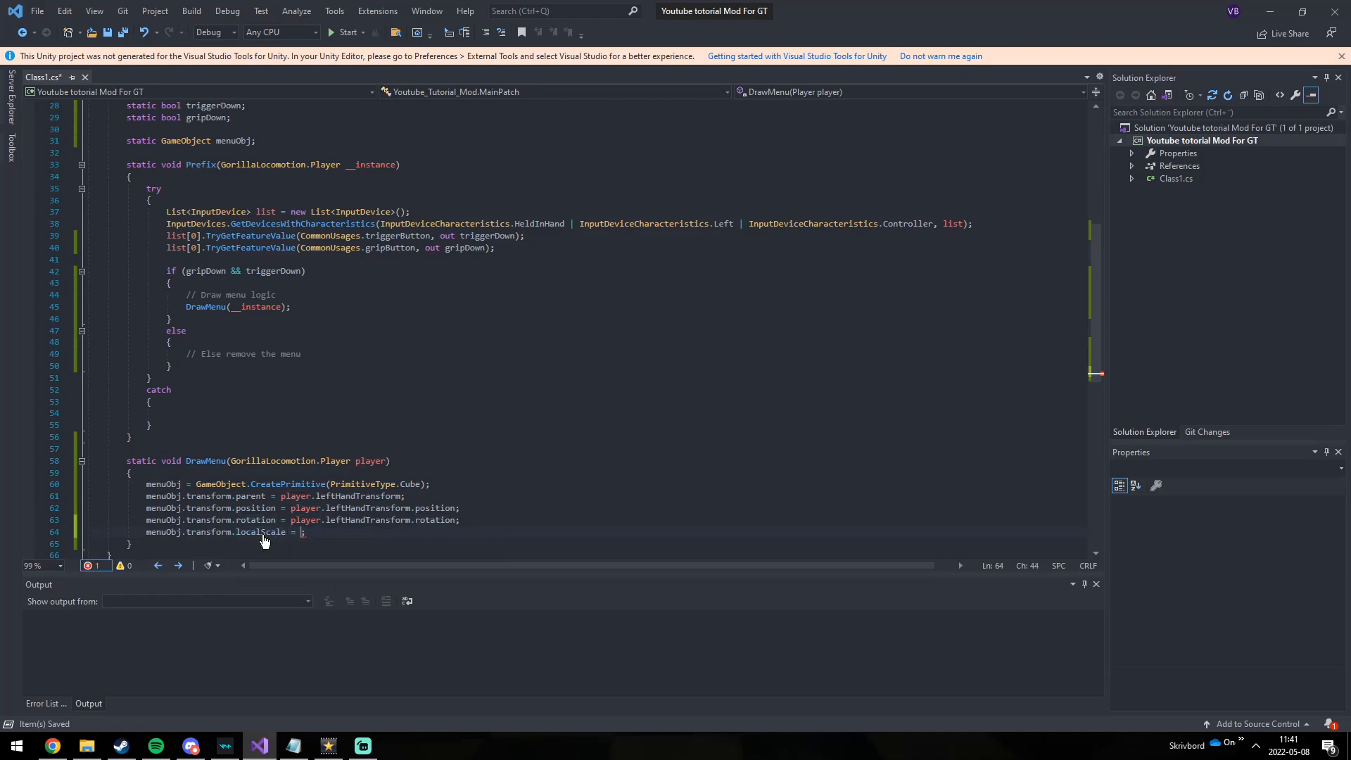
text(new Vector3)
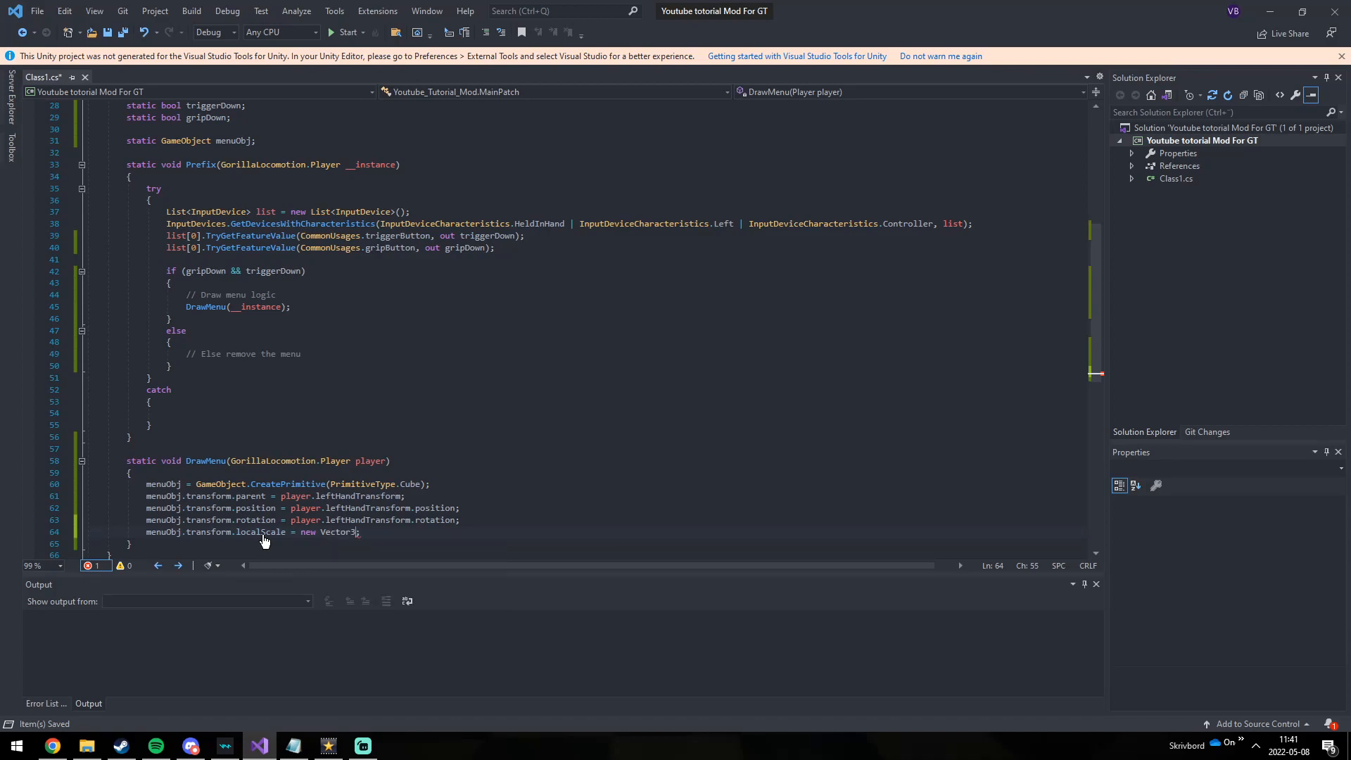
text(()
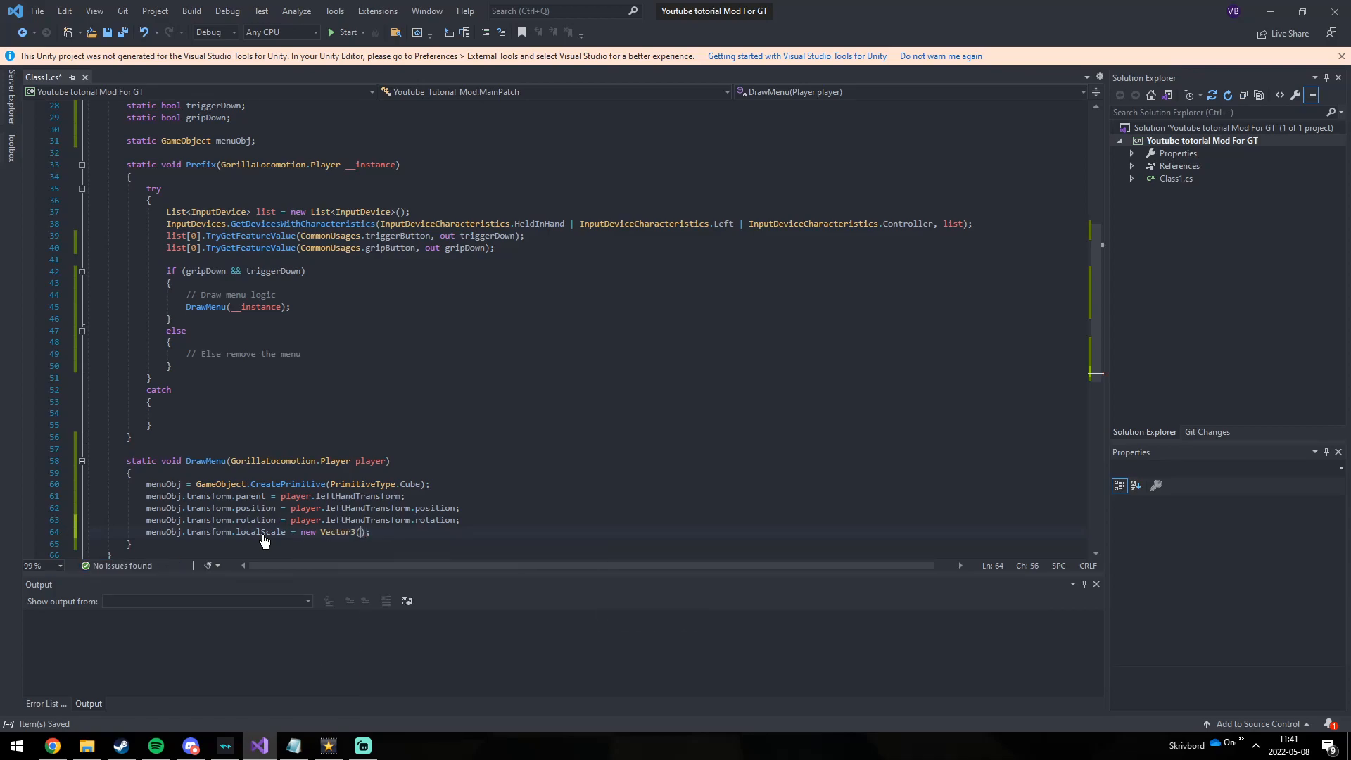
text(.1f,)
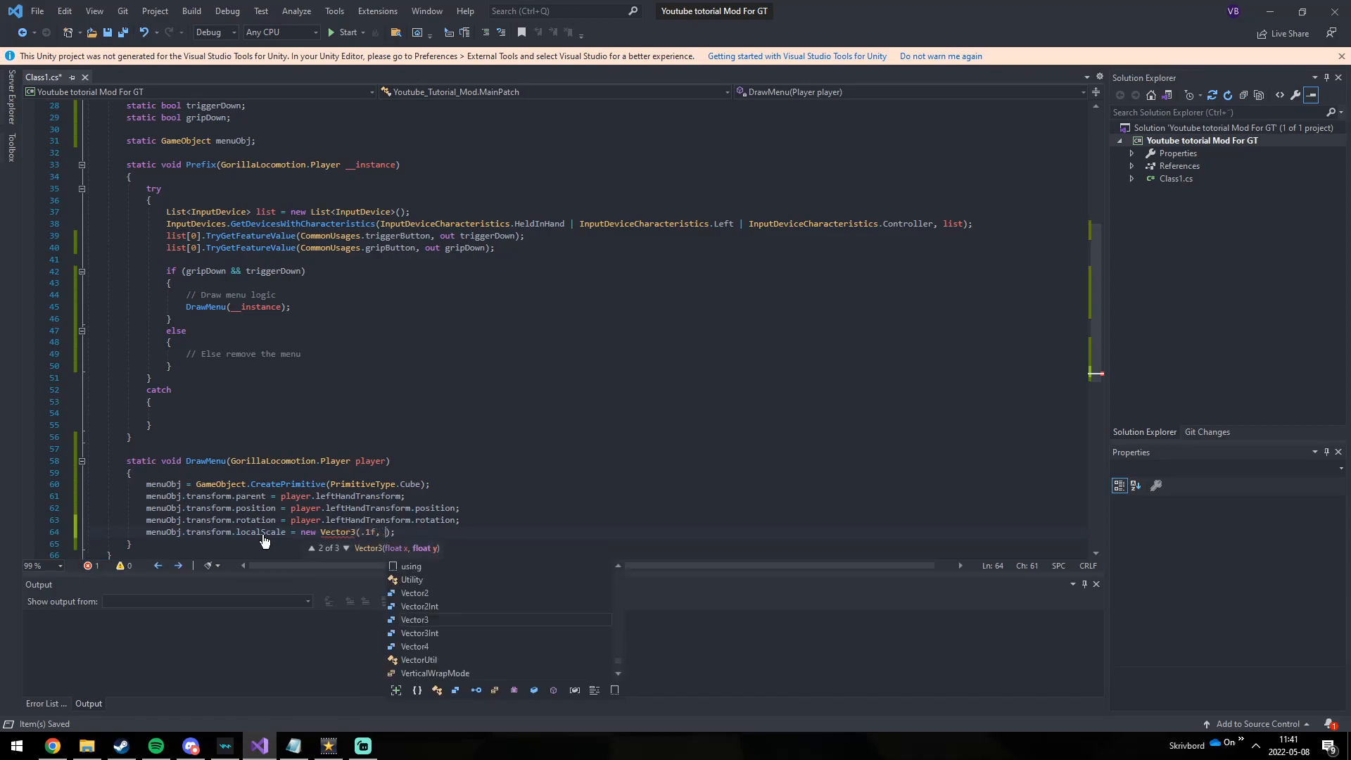
text(.5f, 0.3f)
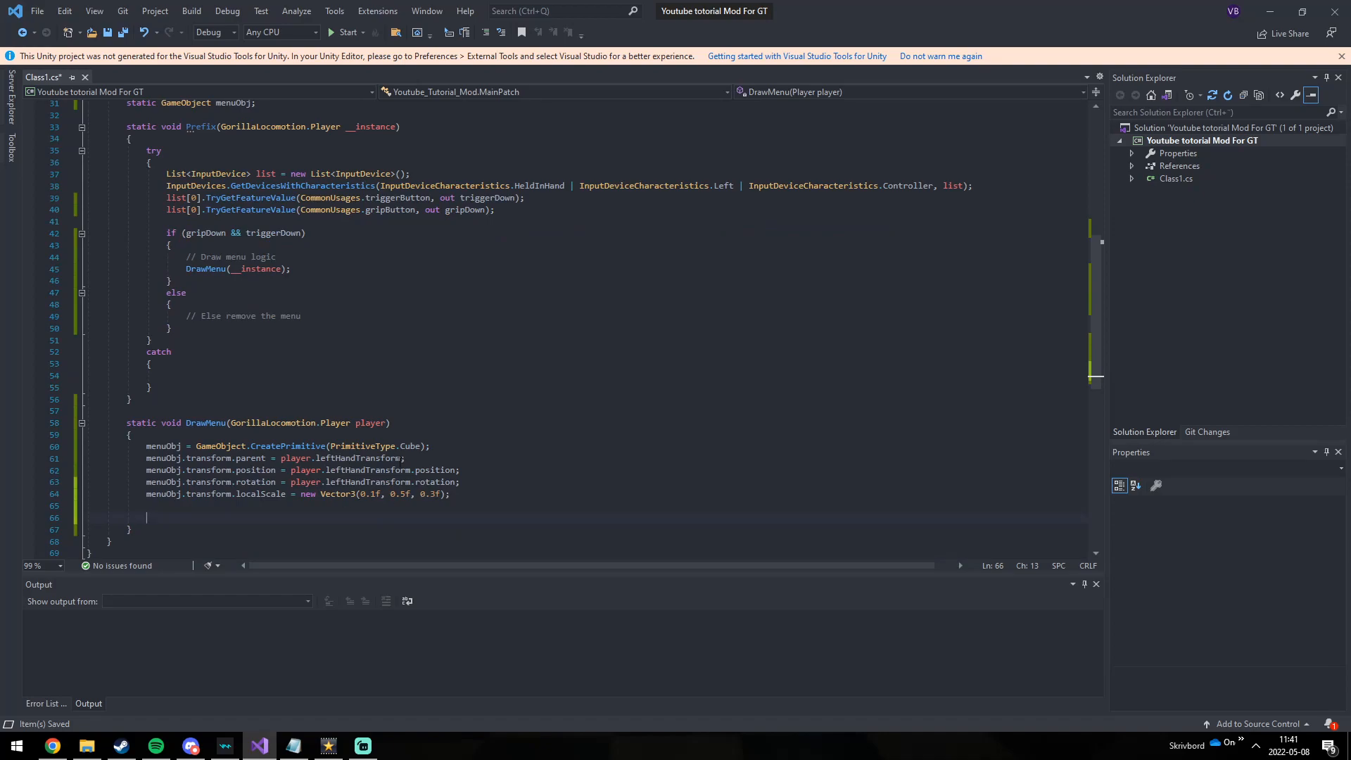
Step: Destroy menuObj's Rigidbody and Collider components with GameObject.Destroy at the end of DrawMenu
text(GameObject.D)
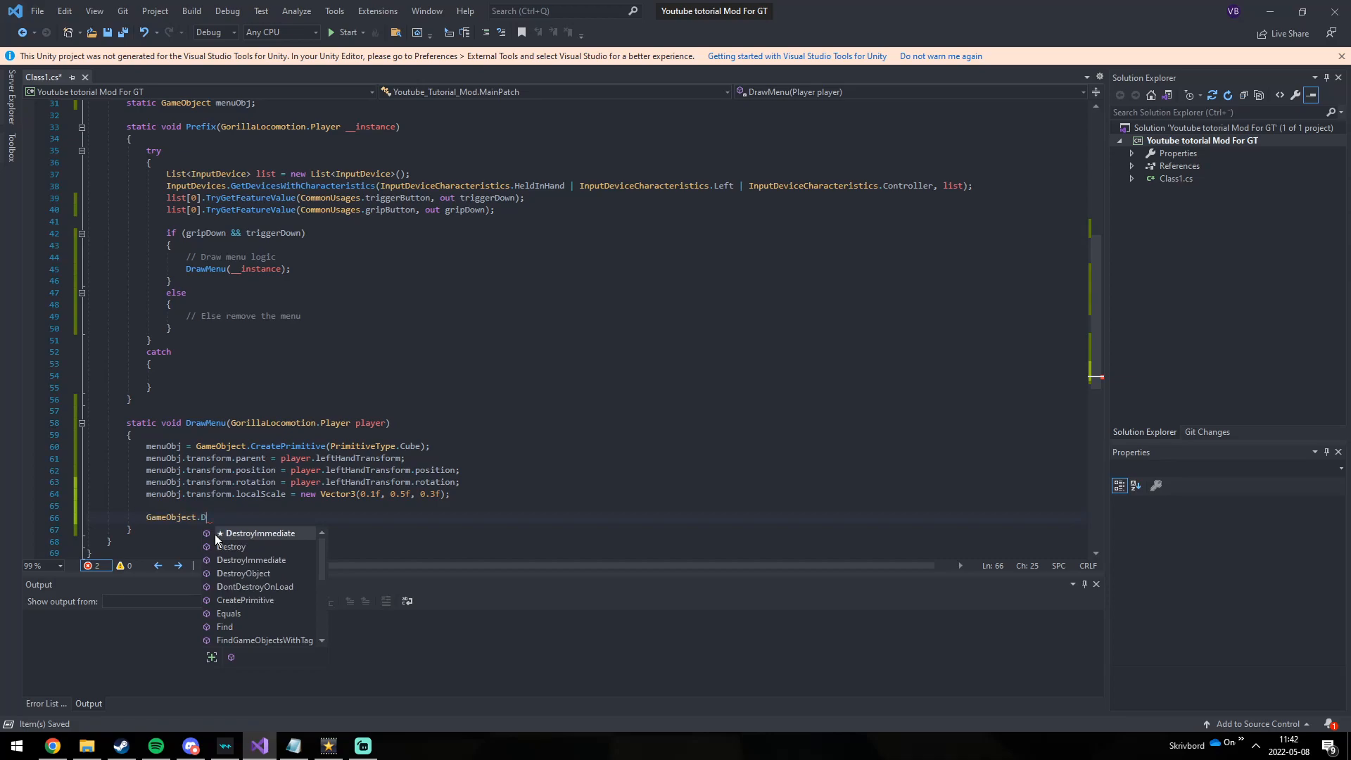
text(estroy)
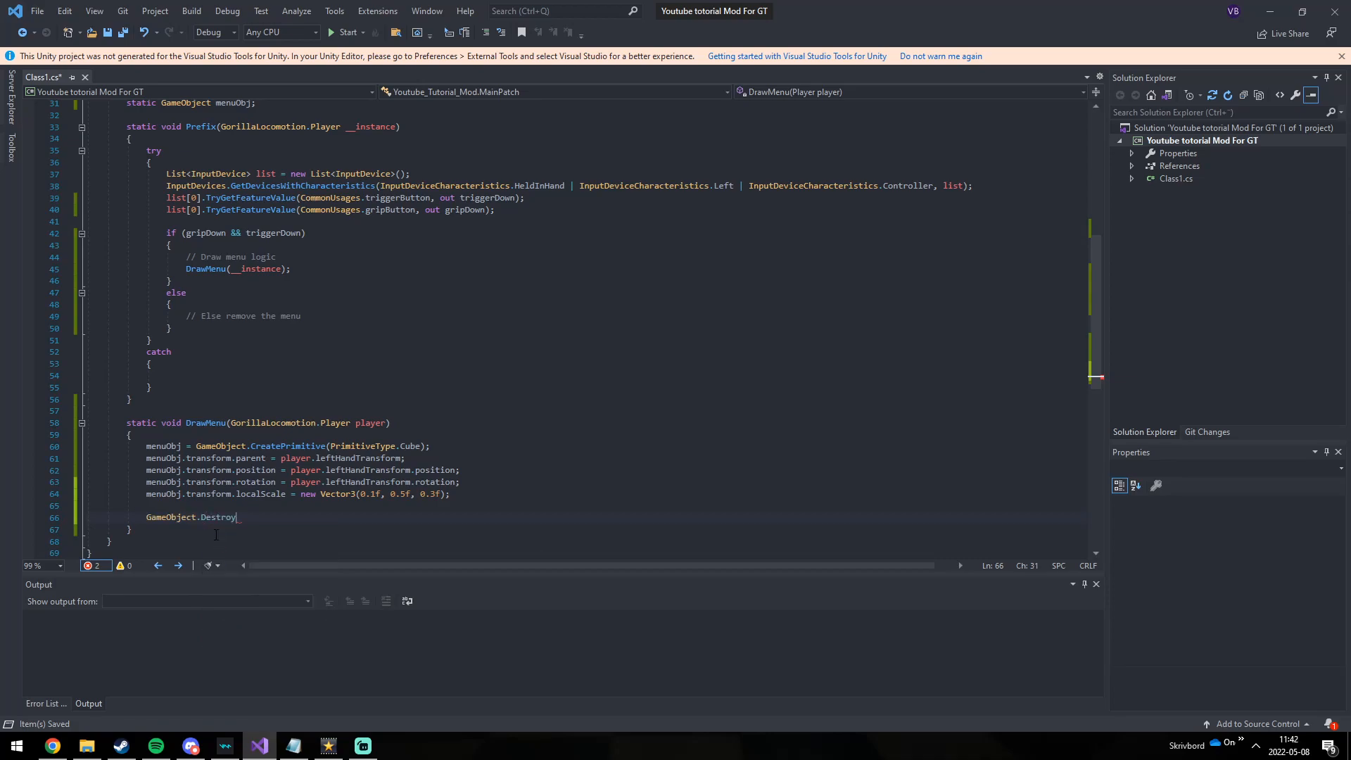
text(())
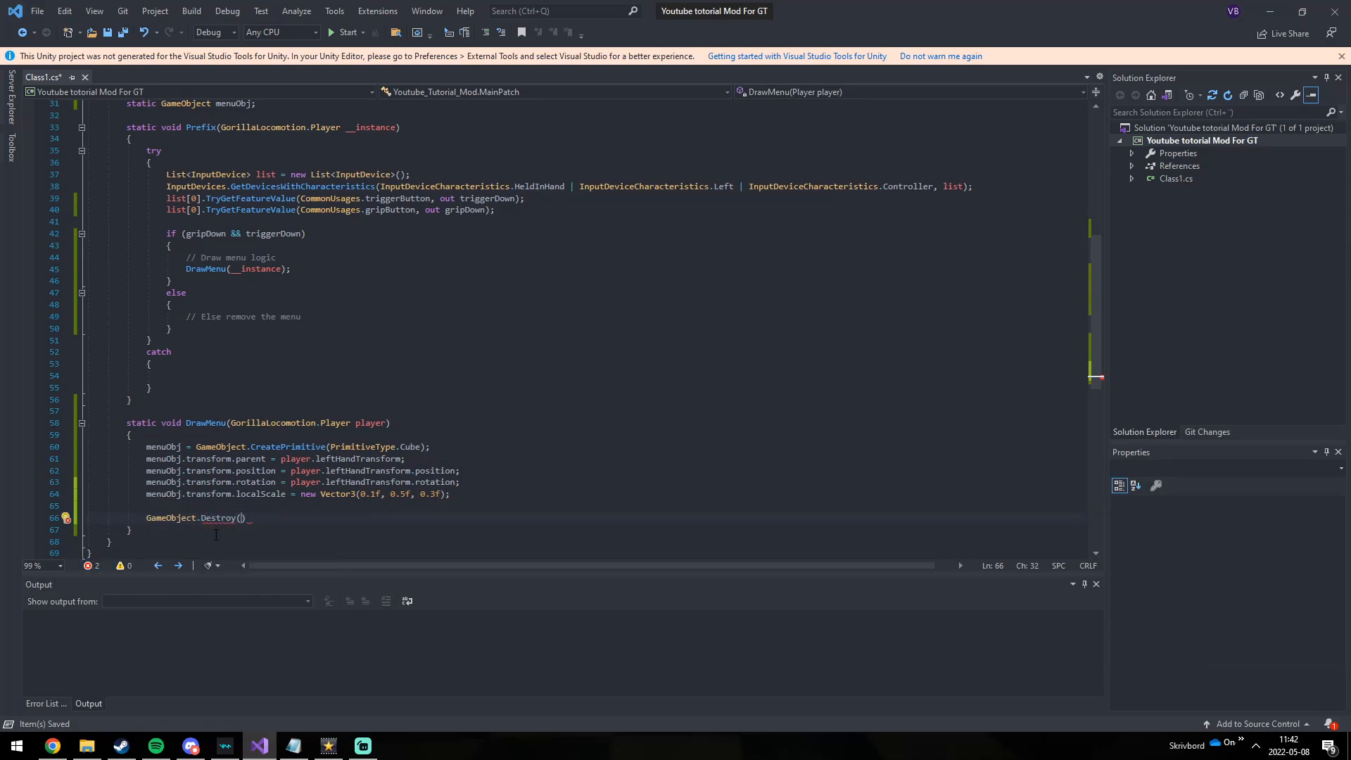
text(menuObj.GetComponent<Rigidbody>()
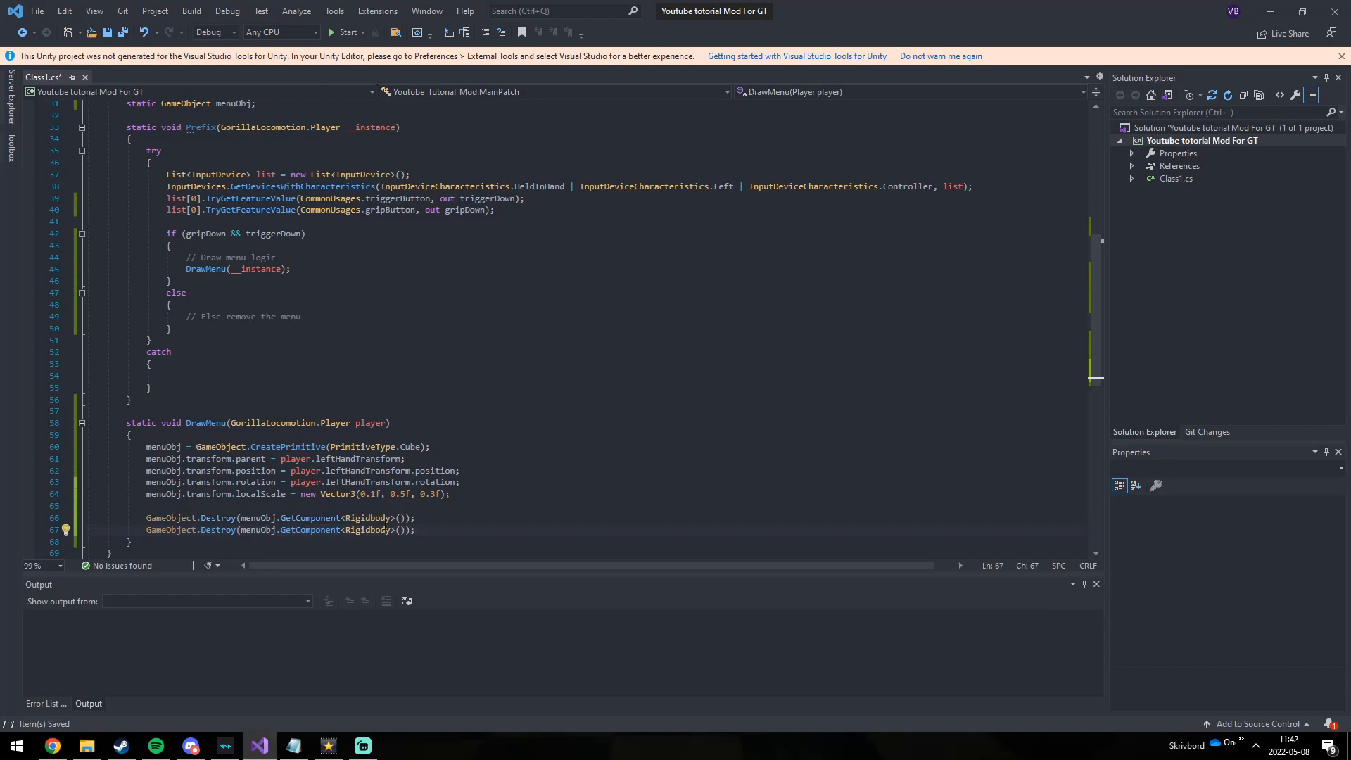
text(Collider)
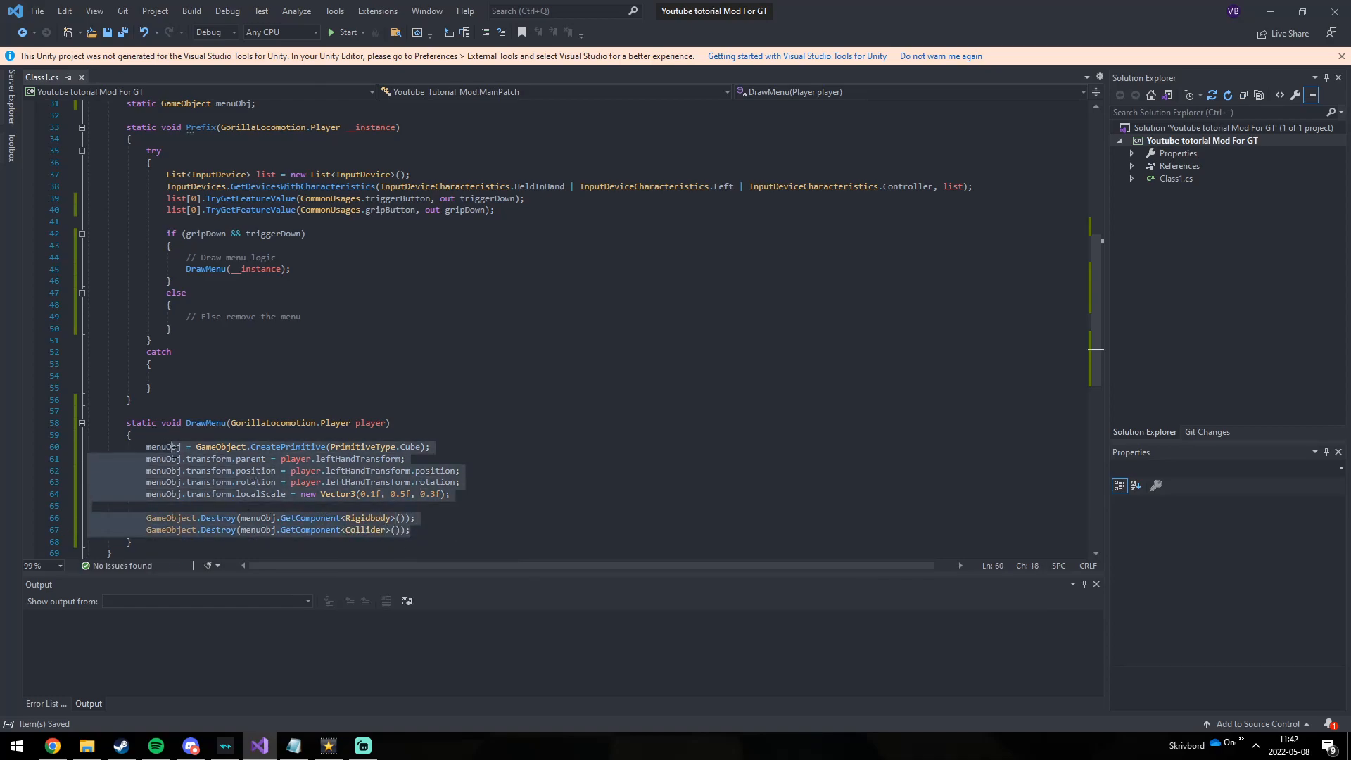
click(412, 529)
text(i)
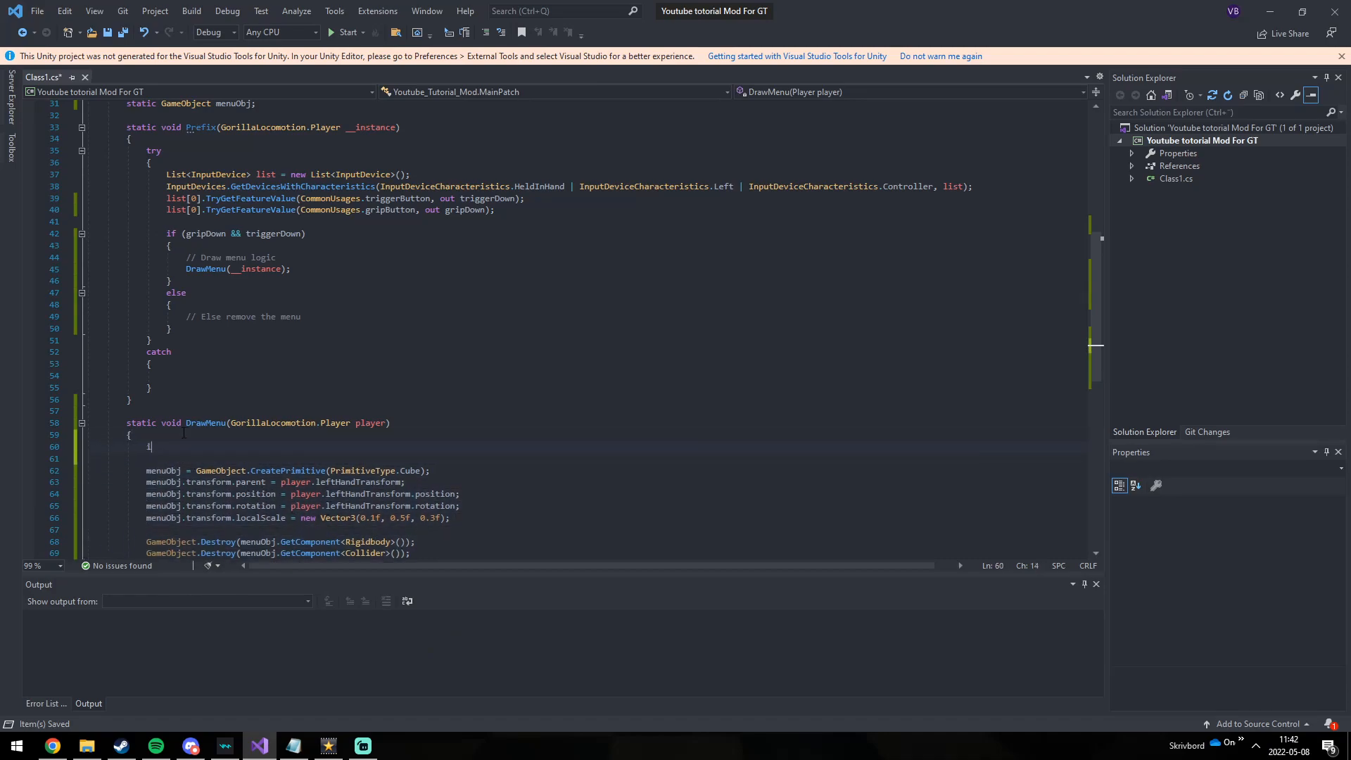
Step: Start DrawMenu with if (menuObj) GameObject.Destroy(menuObj);
text(f)
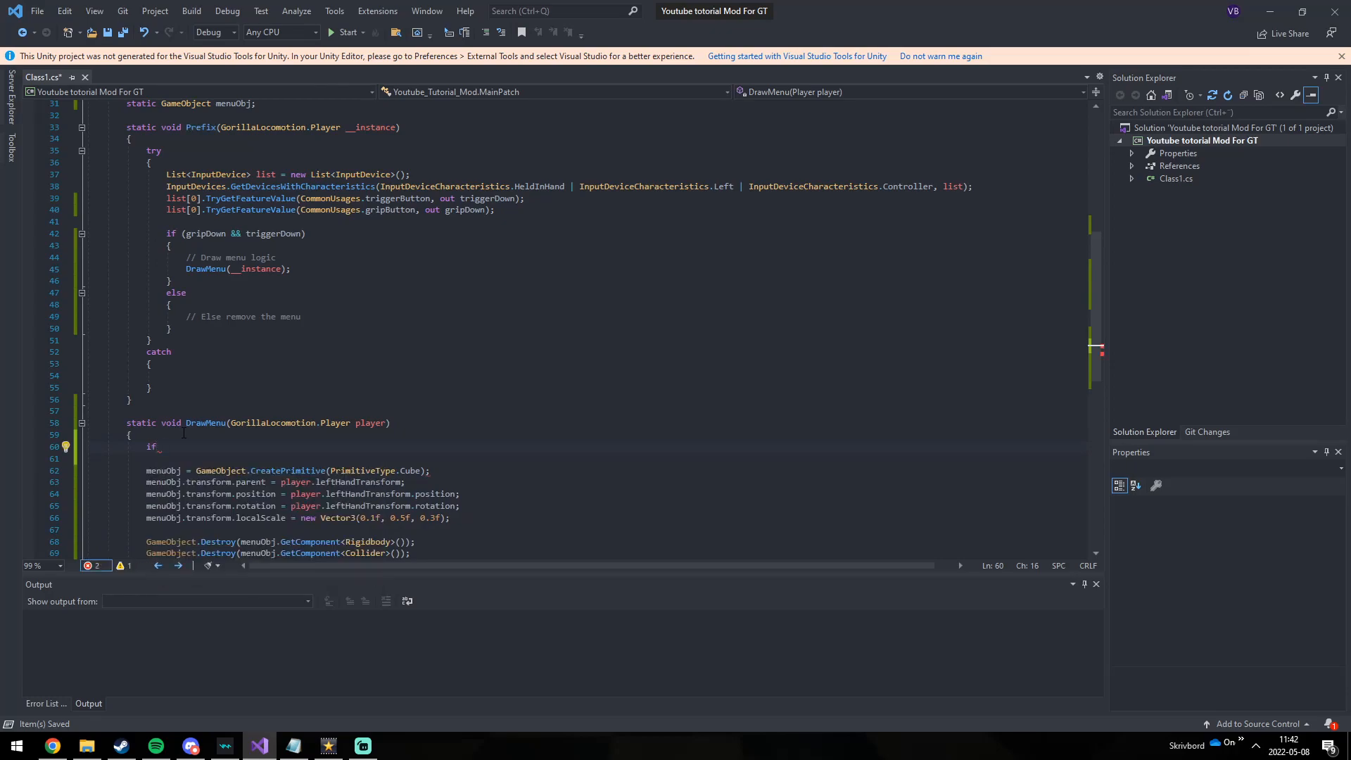
text((m)
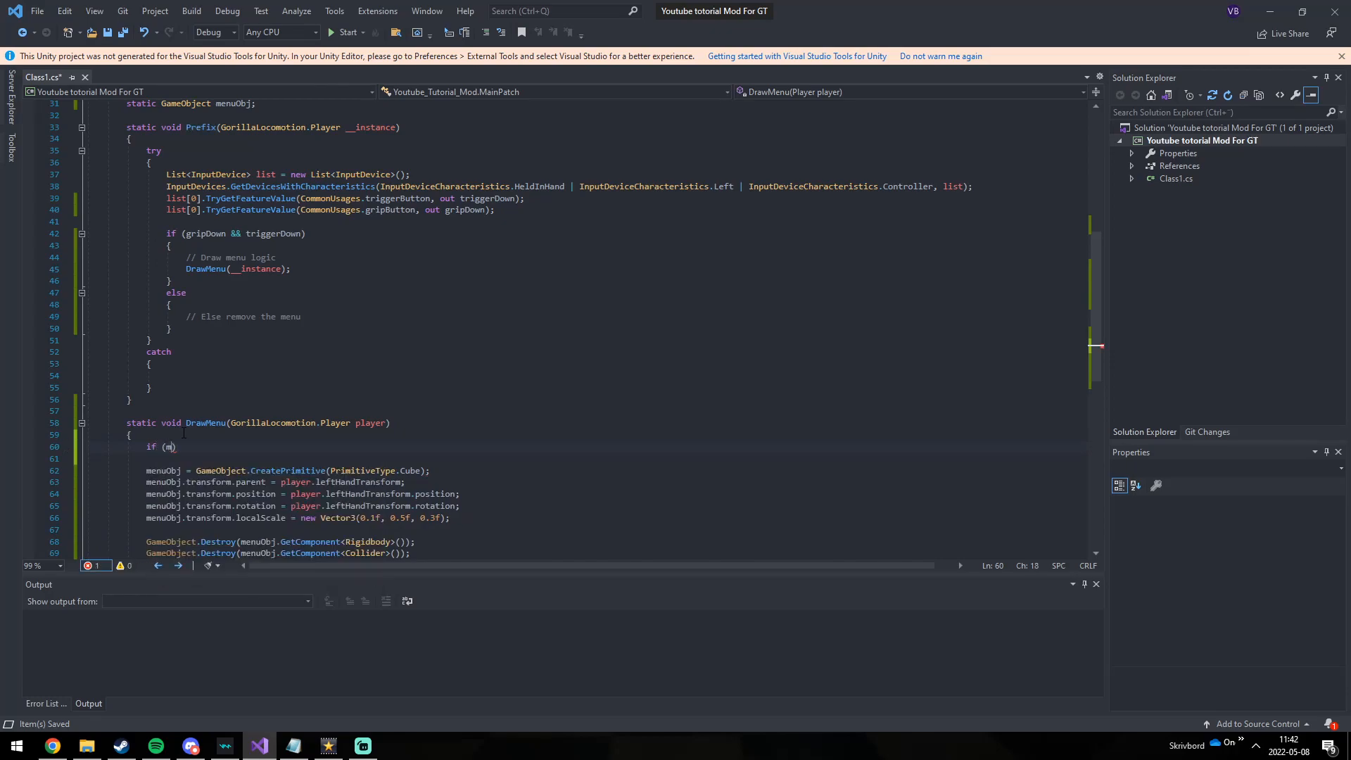
text(enuObj))
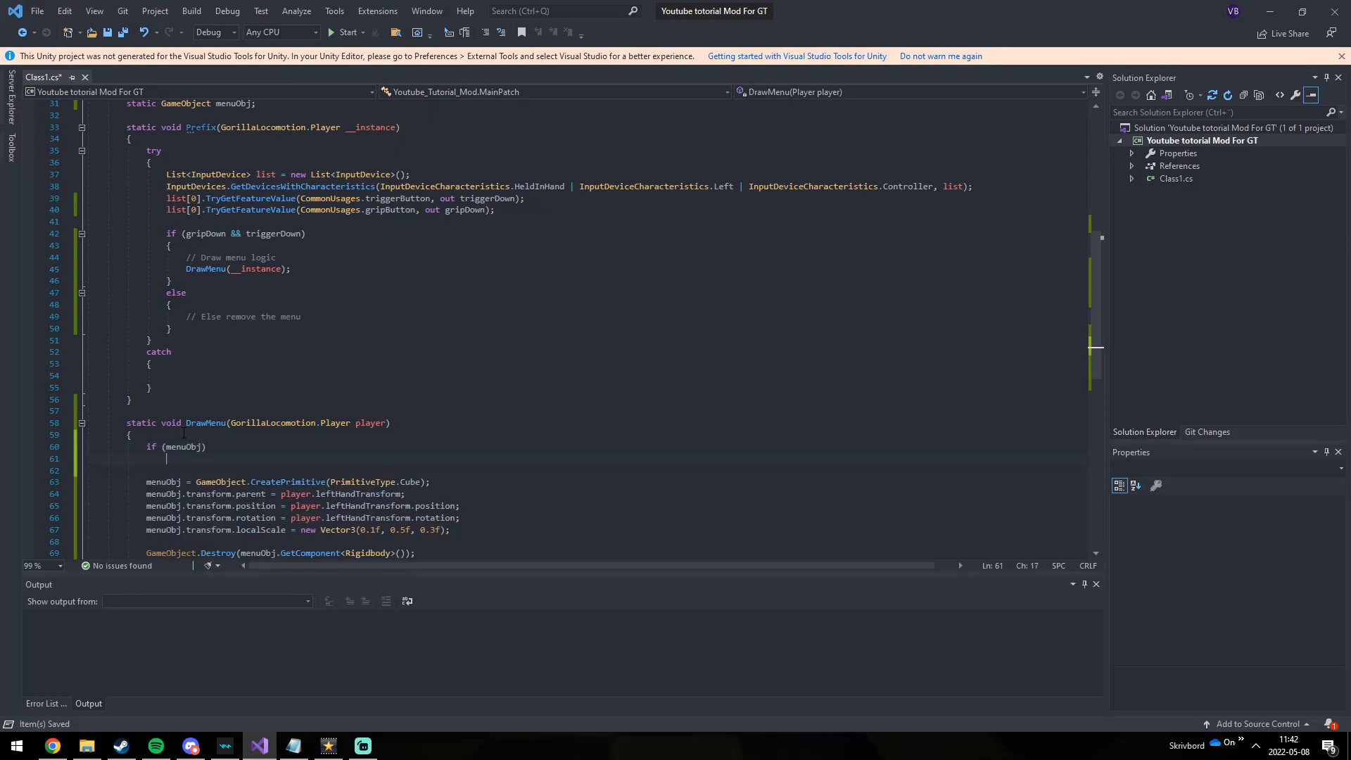
text(Des)
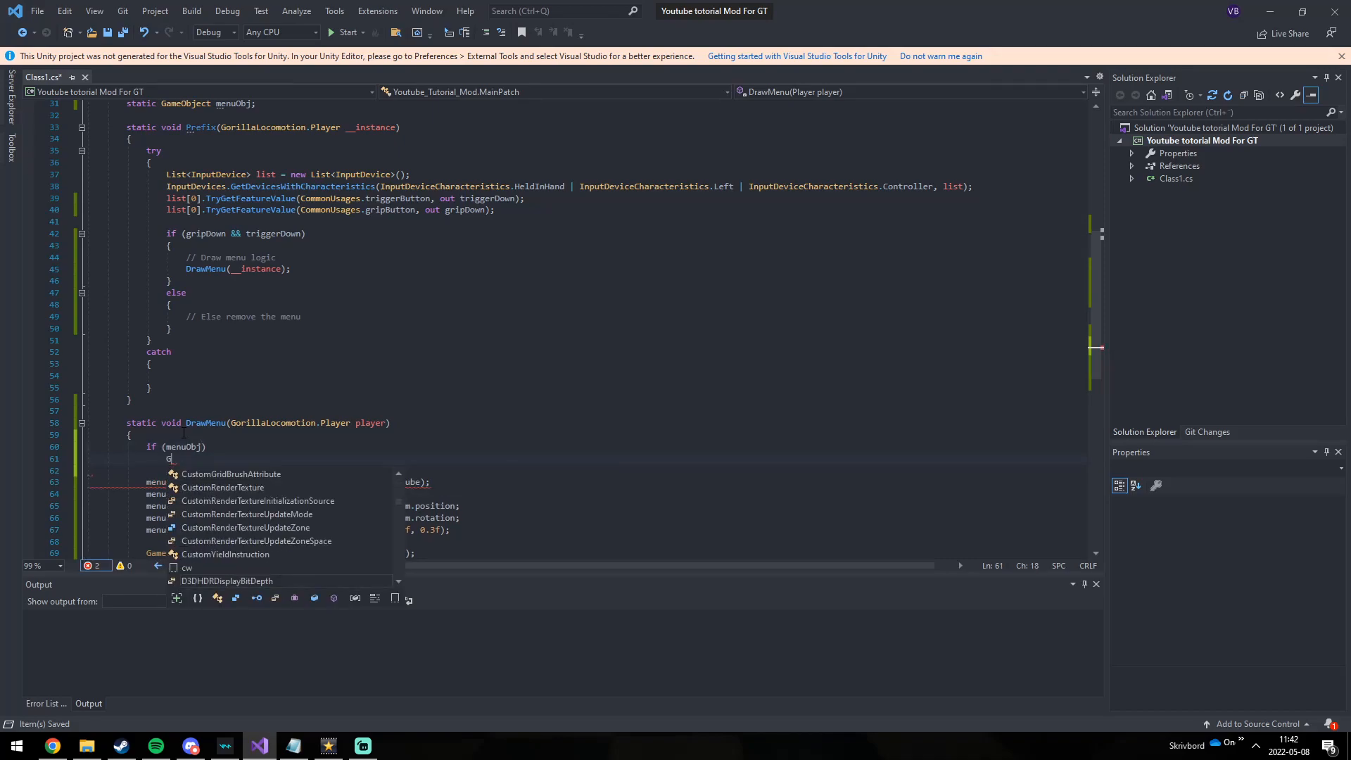
text(ameObject.Destroy(menuObj);)
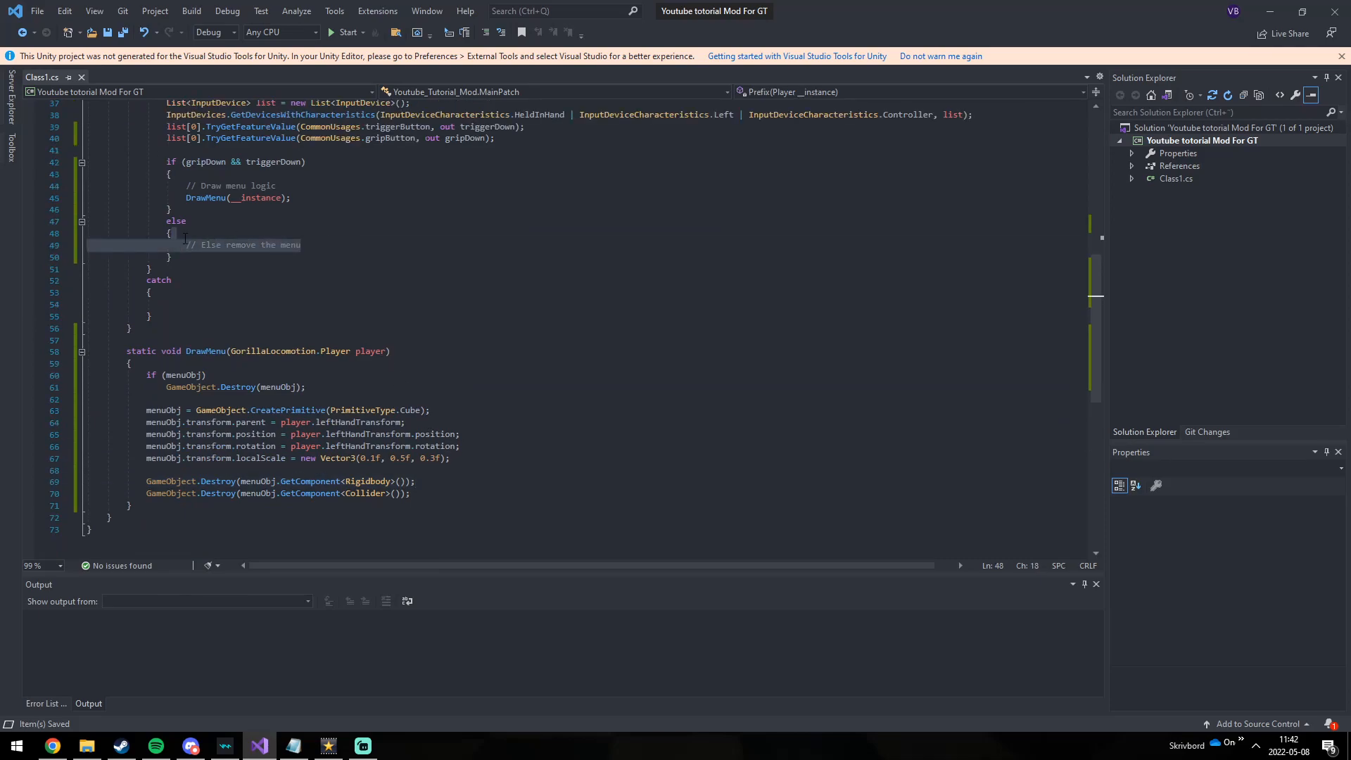
Step: Add GameObject.Destroy(menuObj); under the 'Else remove the menu' comment in the else branch
text(Ga)
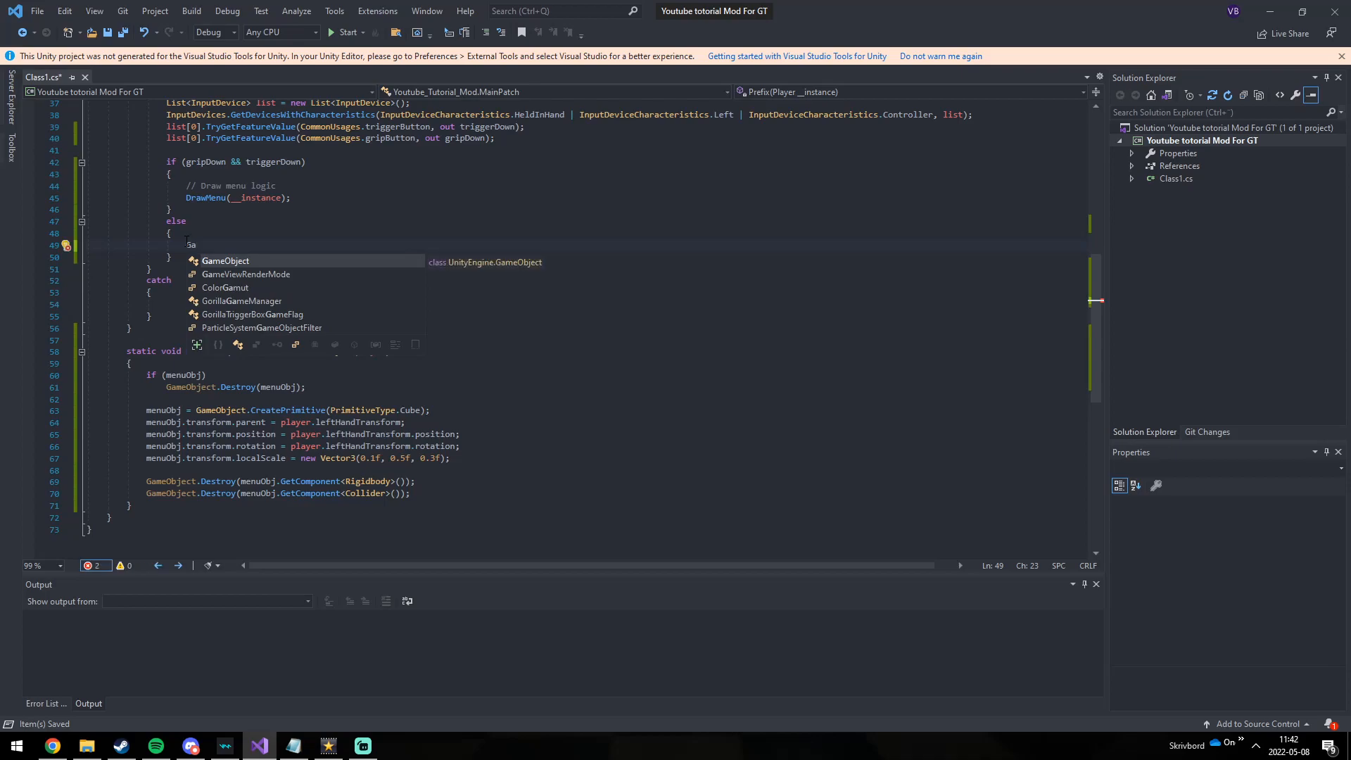
text(// Else remove the menu)
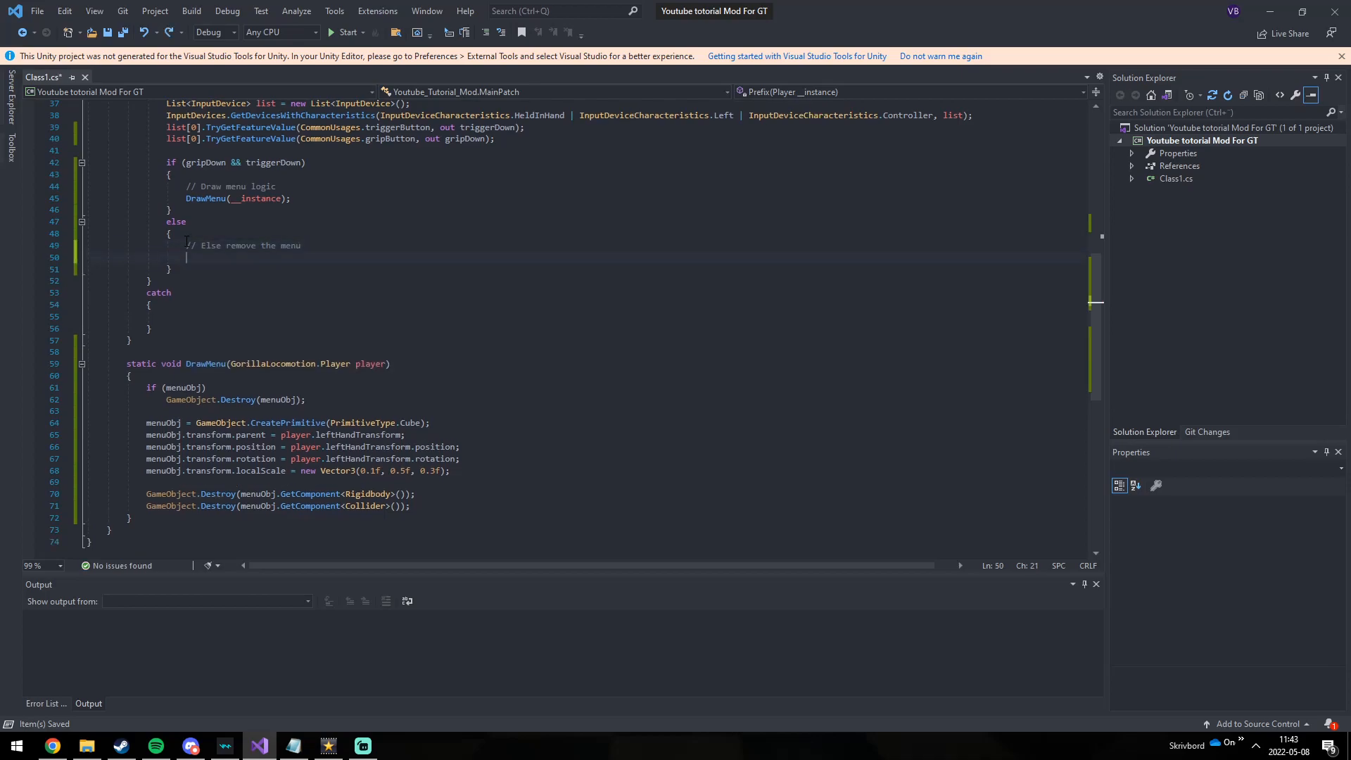
text(GameObject.Destroy)
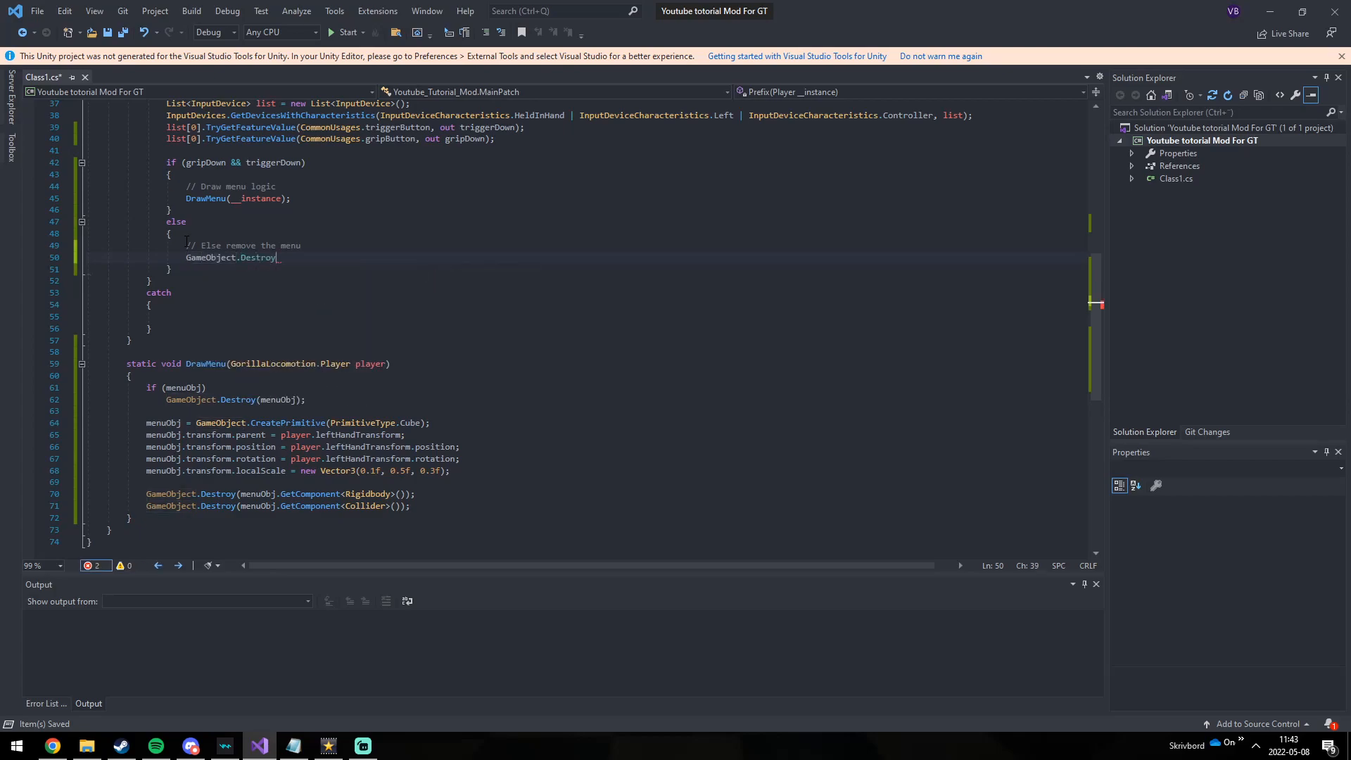
text(()
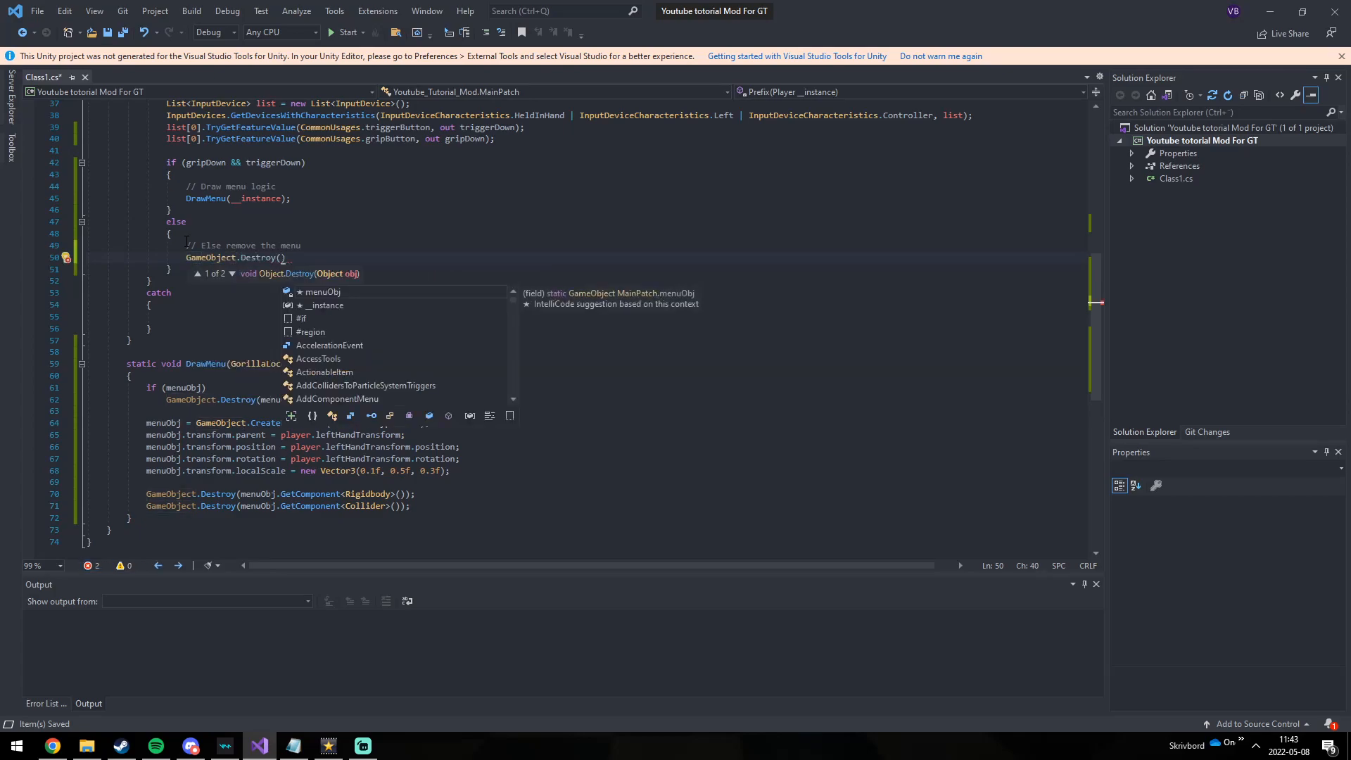
text(menuObj)
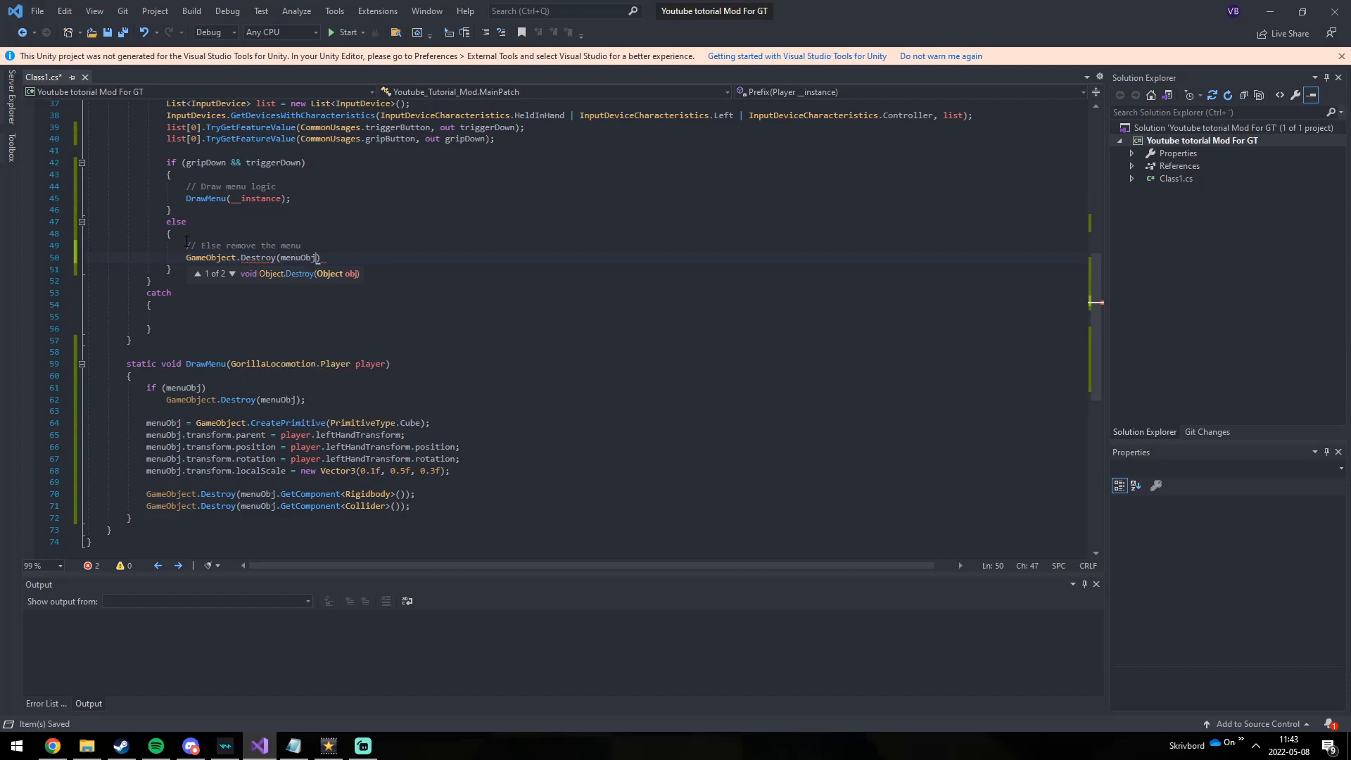
text(;)
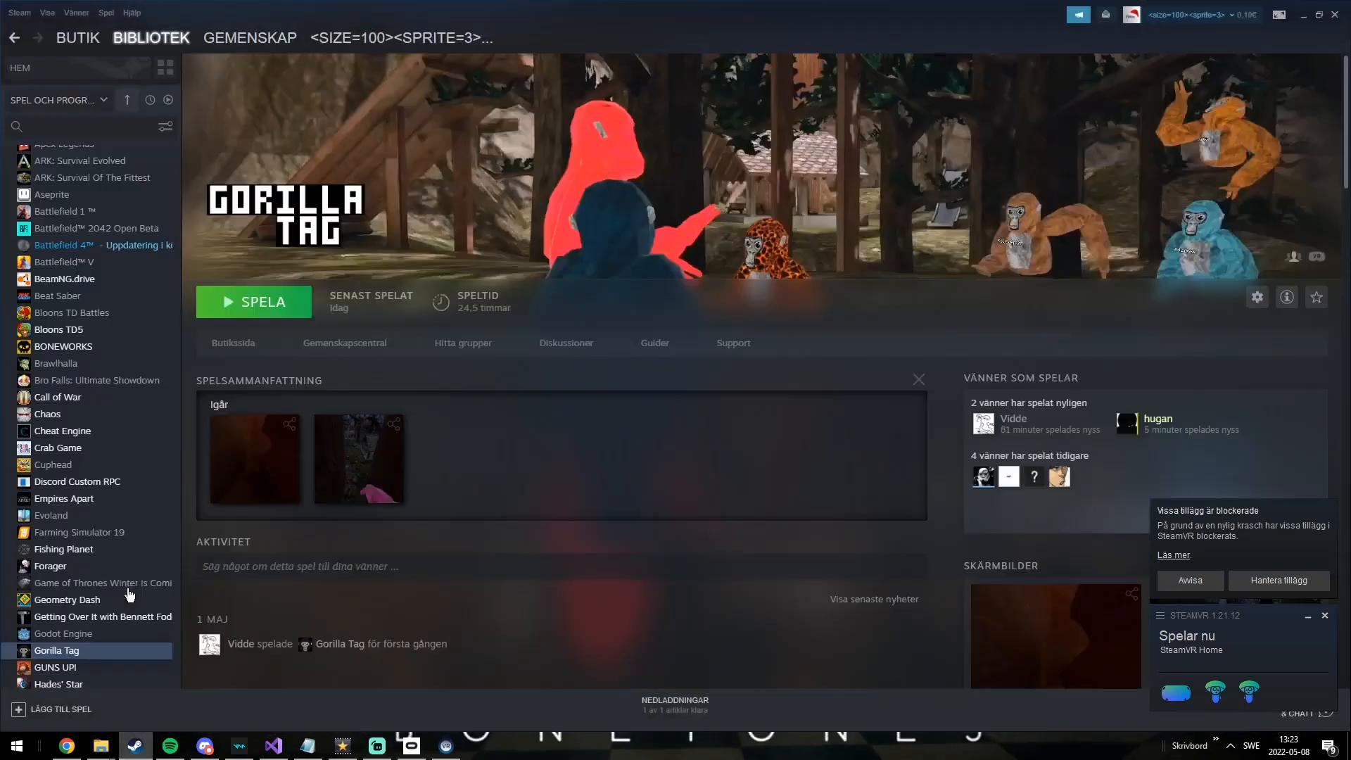
Step: Launch Gorilla Tag from the Steam library in SteamVR mode to test the mod
click(254, 302)
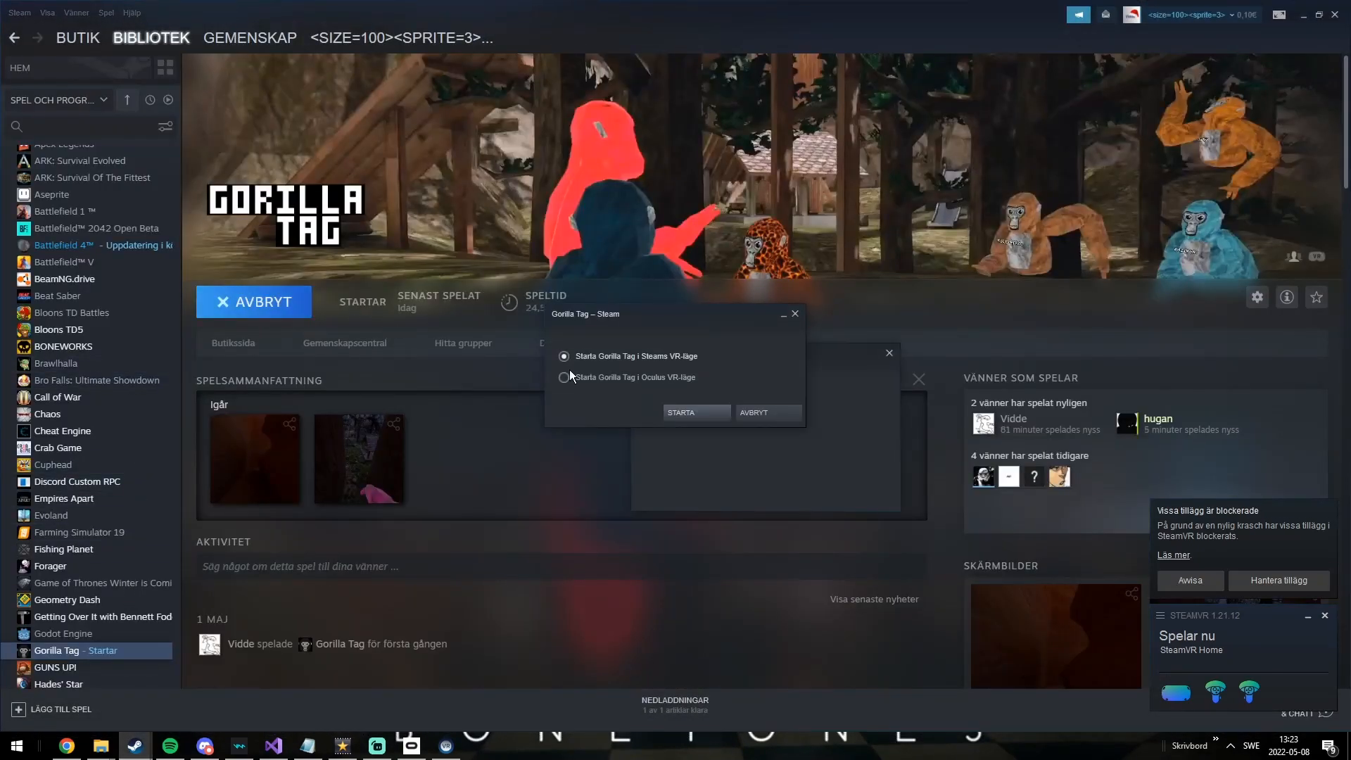
click(694, 411)
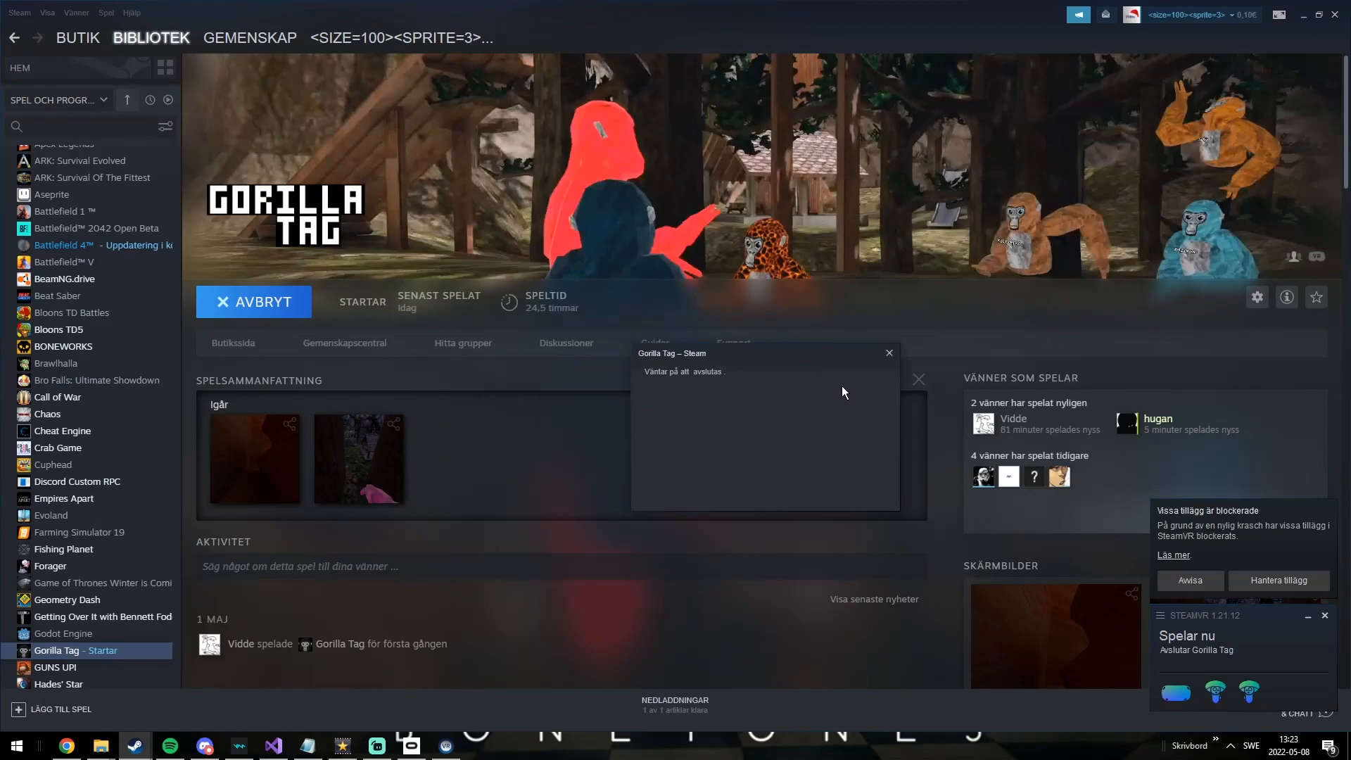